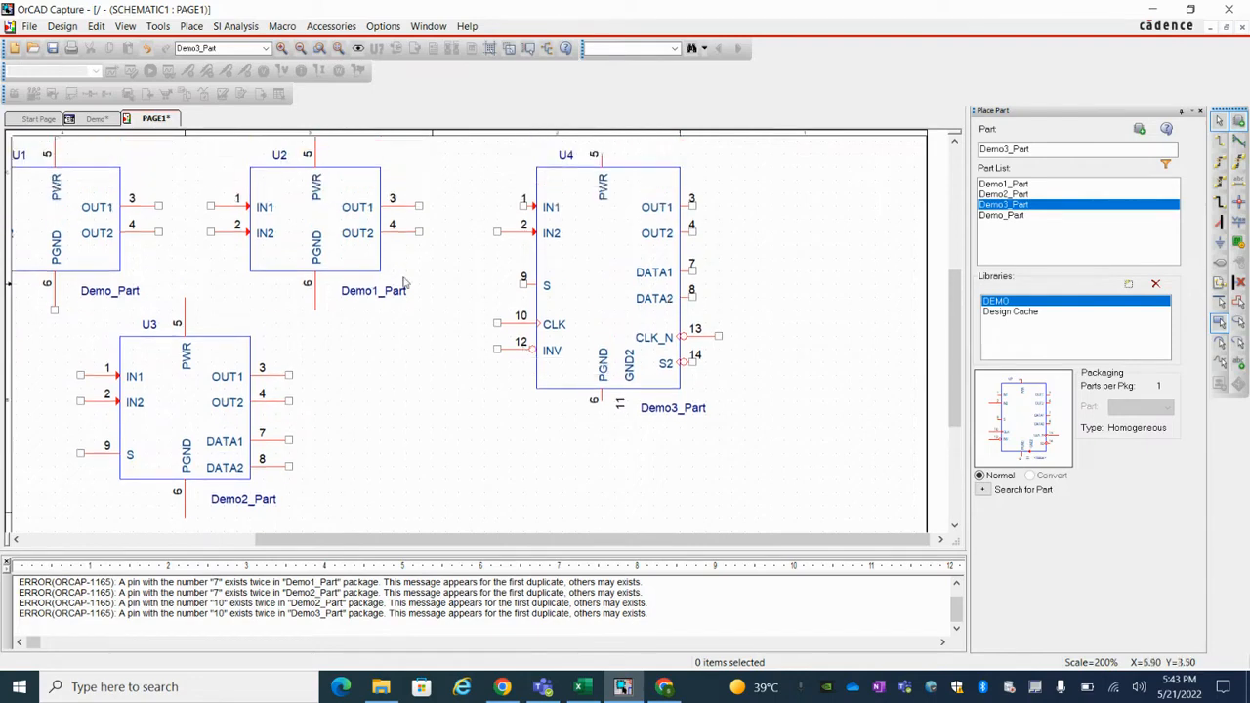
pyautogui.moveTo(381, 486)
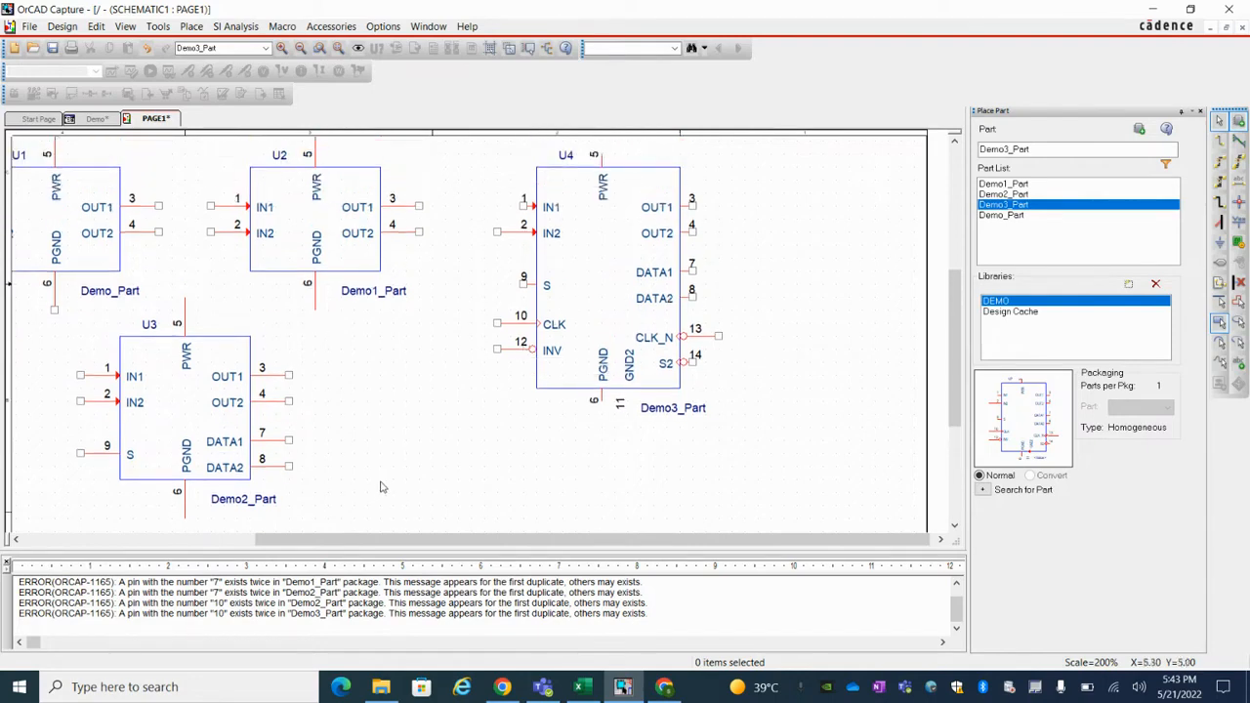
pyautogui.moveTo(316, 451)
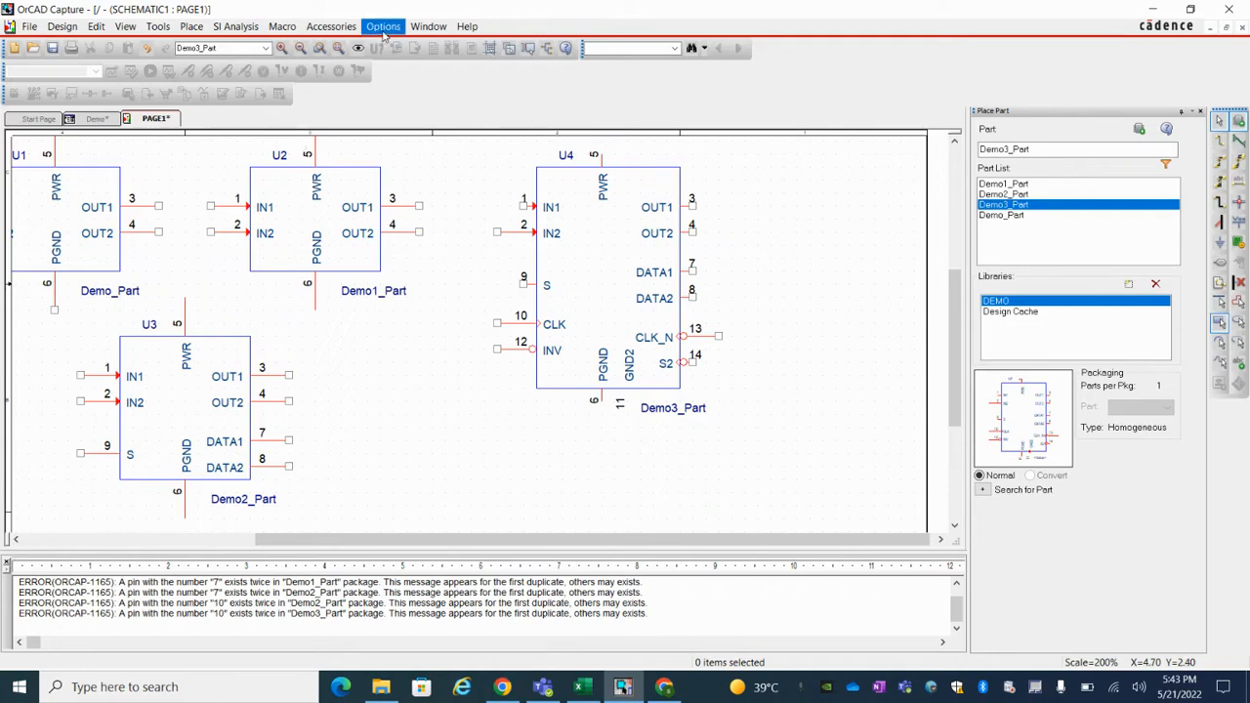
# - Show the page grid as Lines at 1/1 pin spacing, and drop U4 slightly lower
pyautogui.click(383, 26)
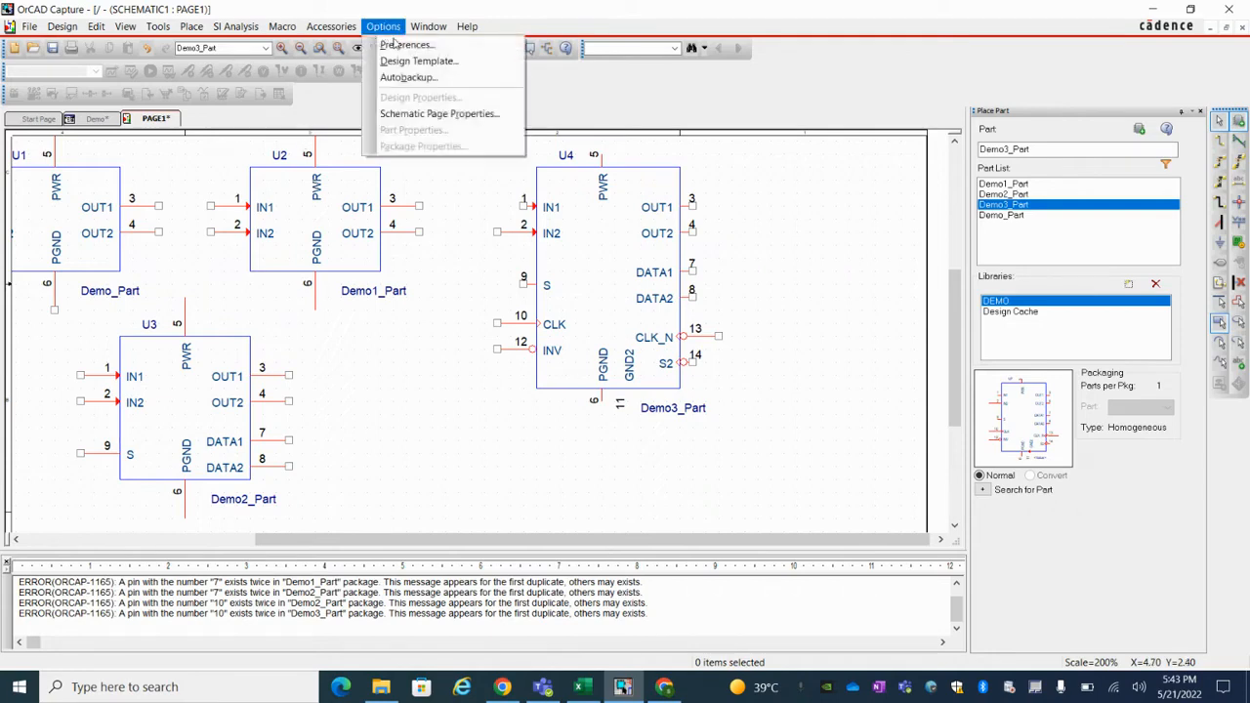
pyautogui.moveTo(406, 44)
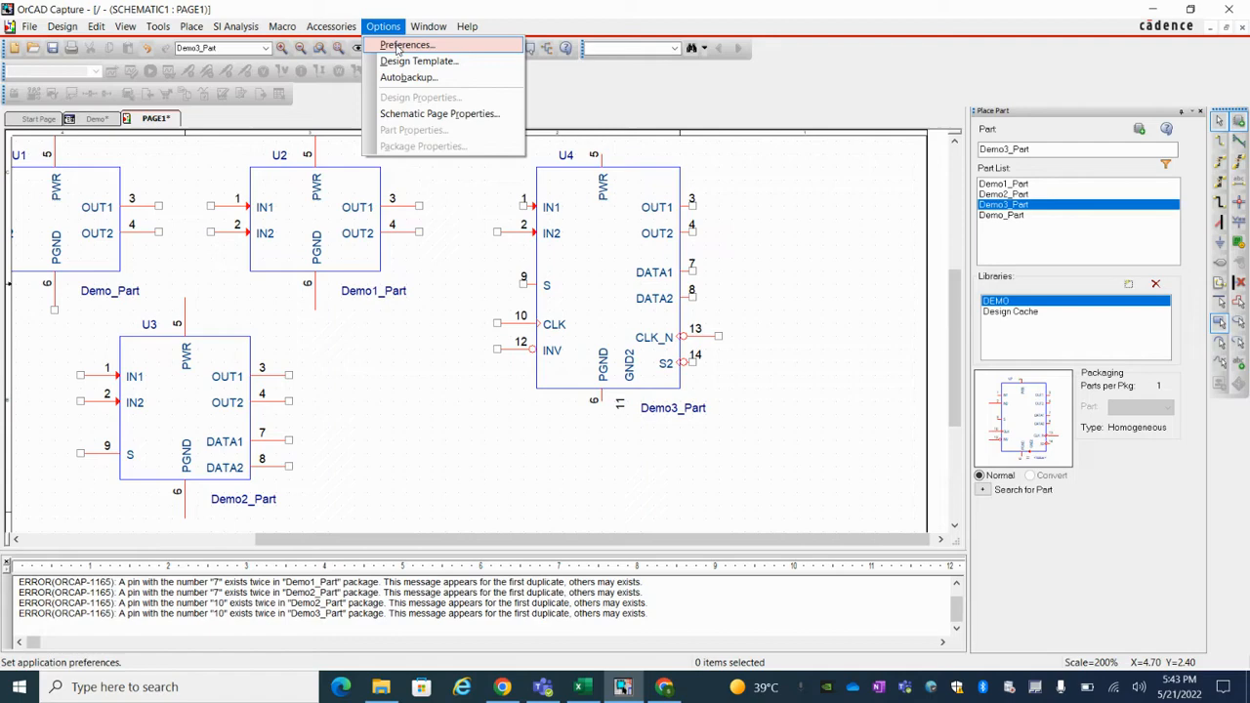
pyautogui.click(407, 45)
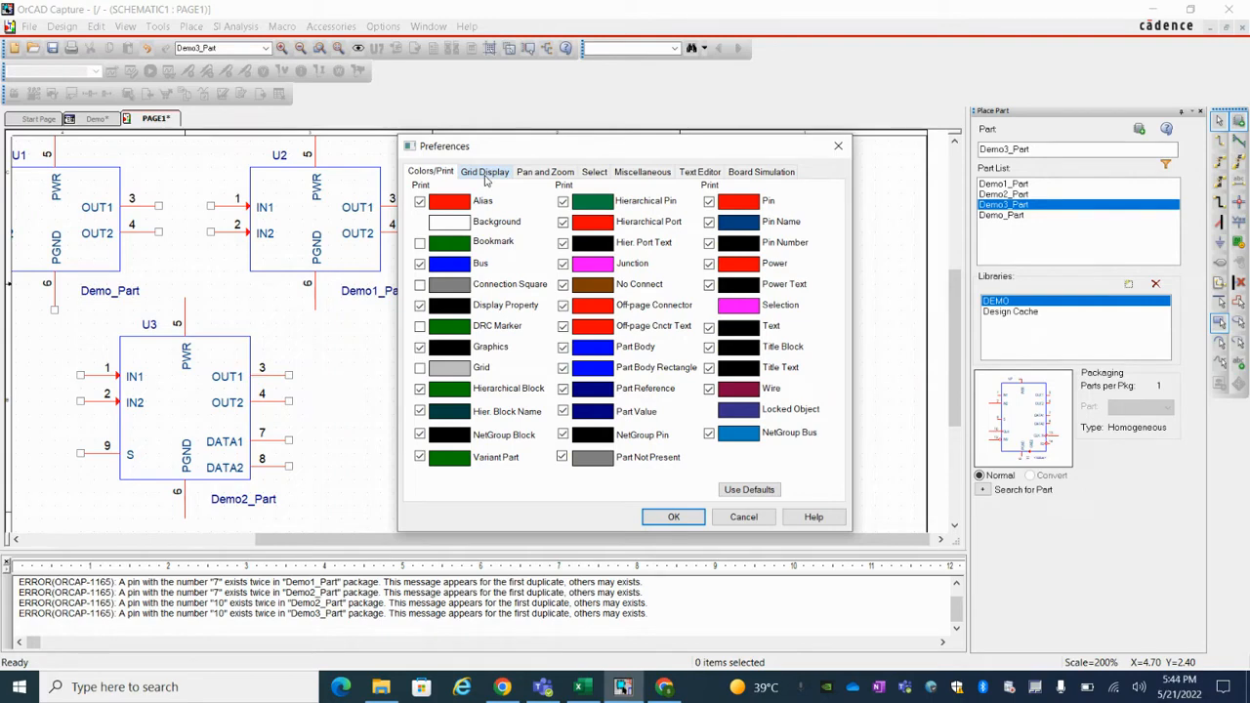
pyautogui.click(485, 172)
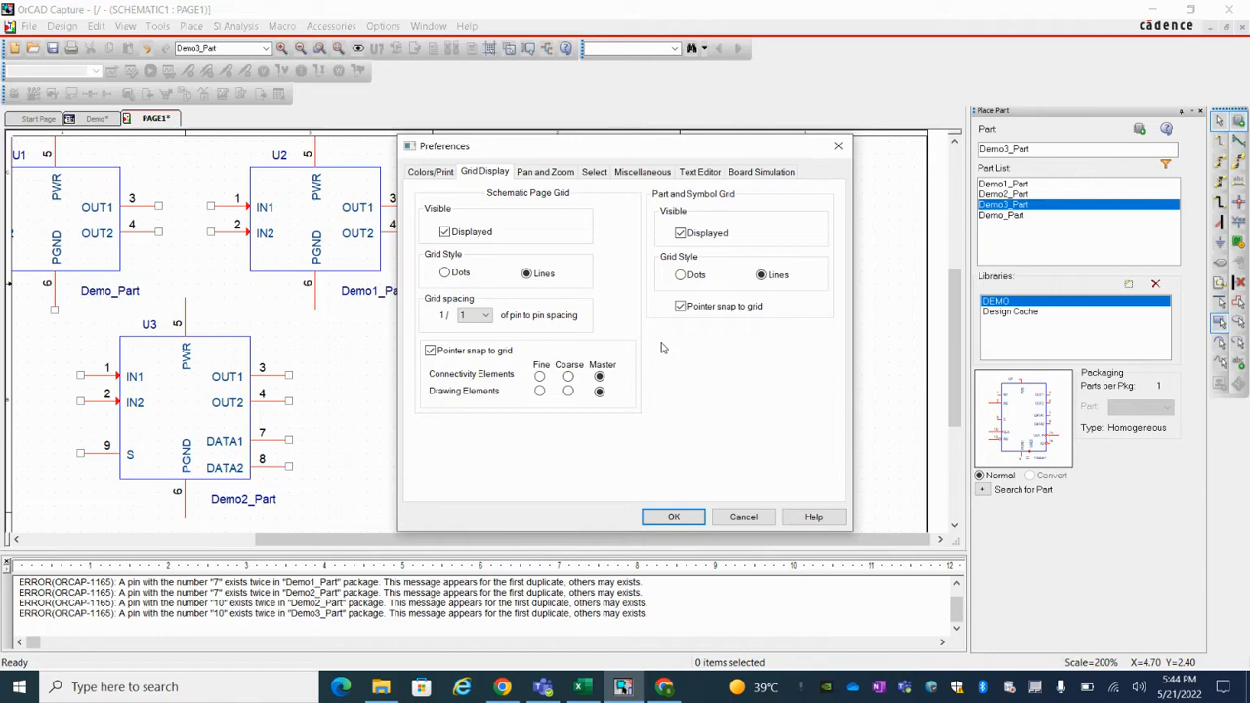
pyautogui.click(673, 517)
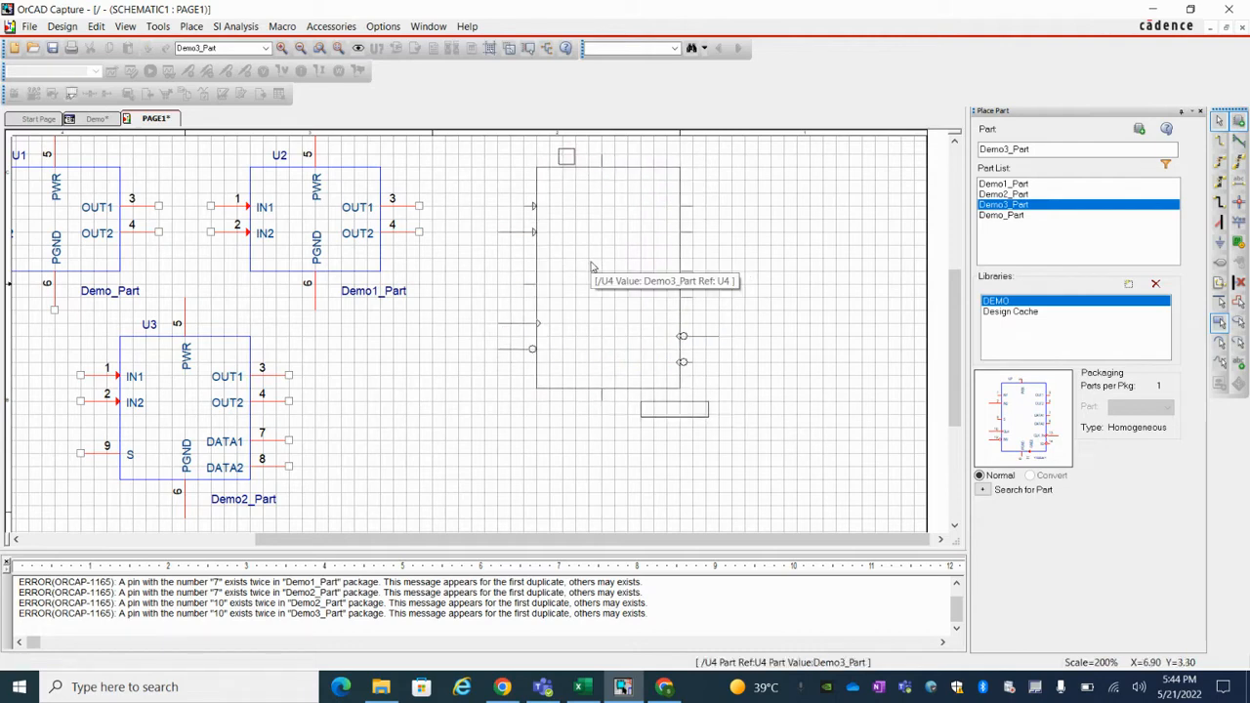
pyautogui.click(609, 278)
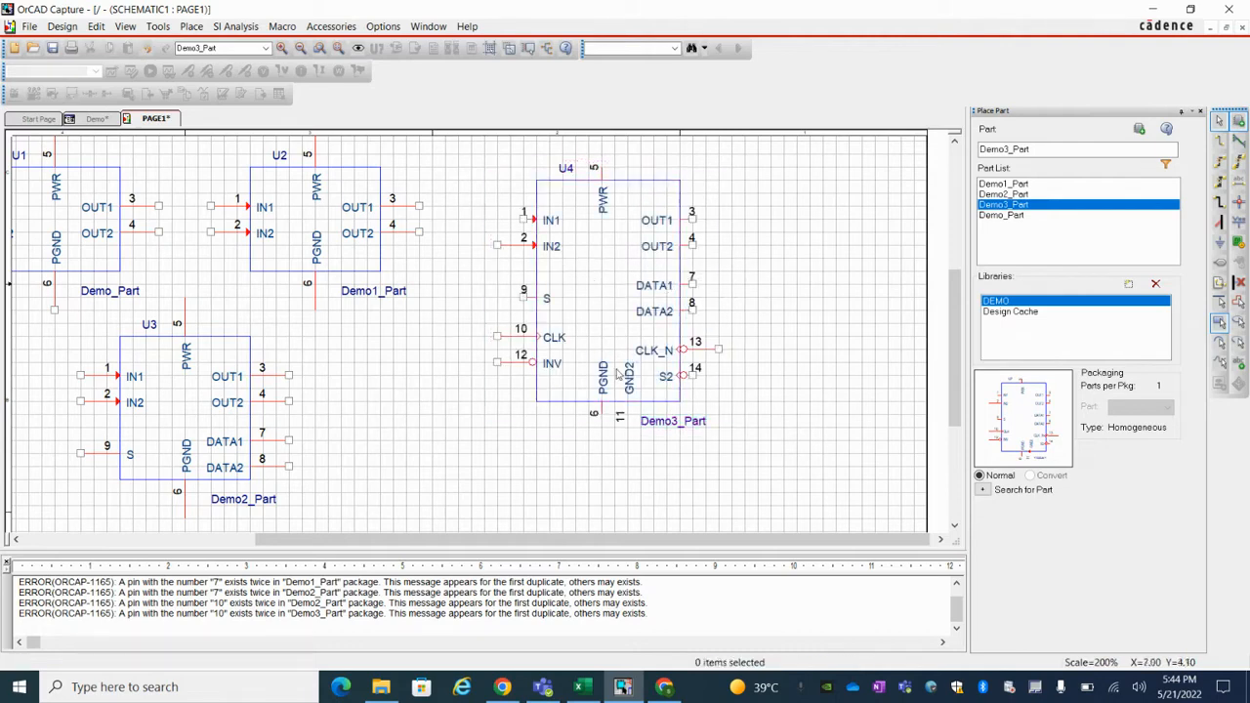
pyautogui.moveTo(577, 301)
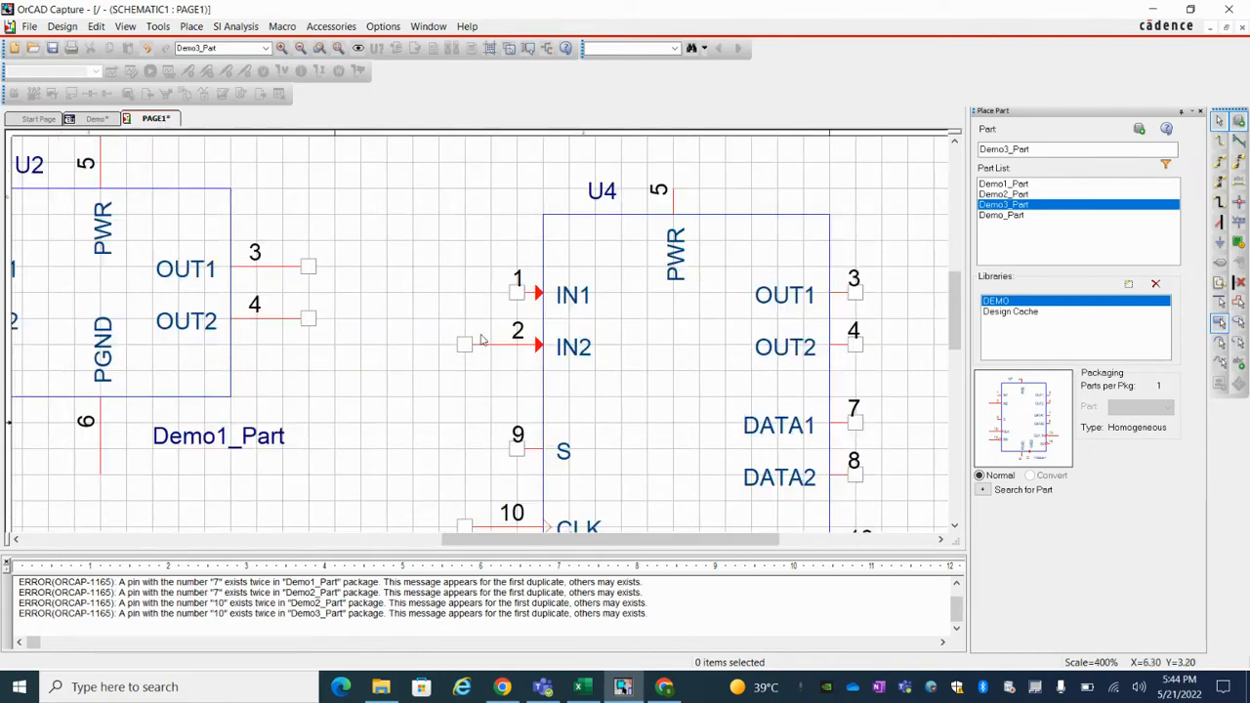
pyautogui.moveTo(782, 313)
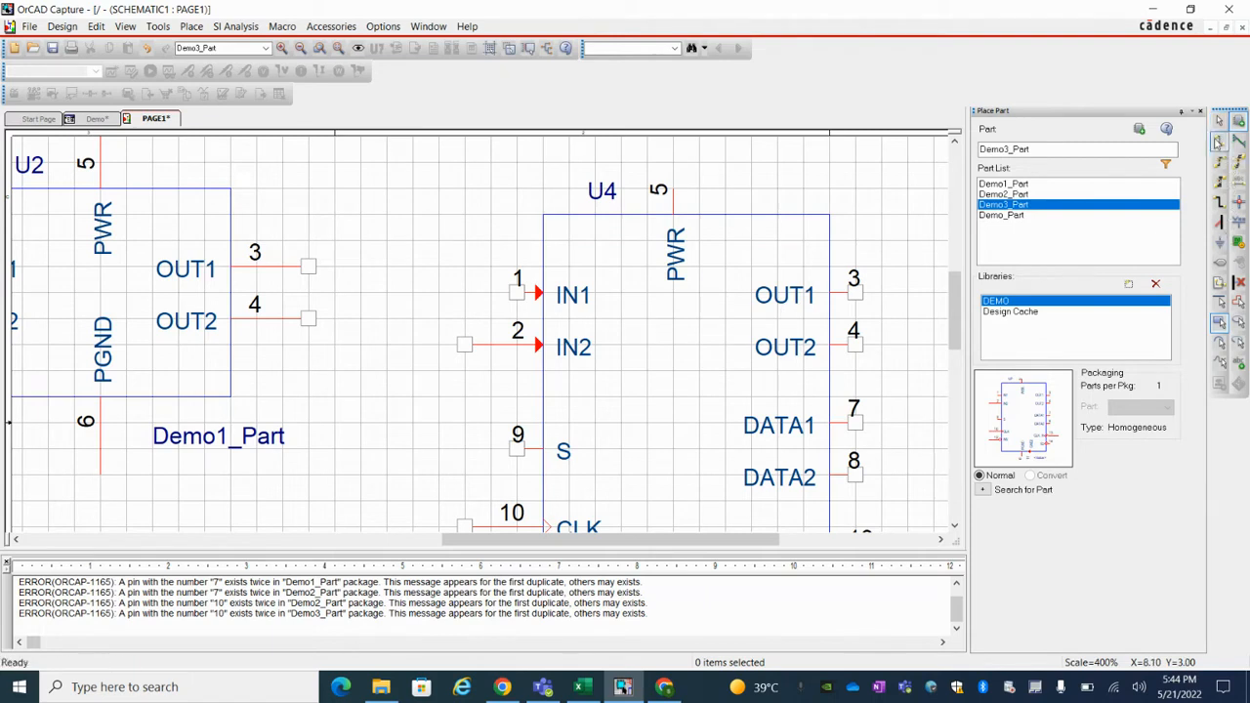
pyautogui.moveTo(515, 291)
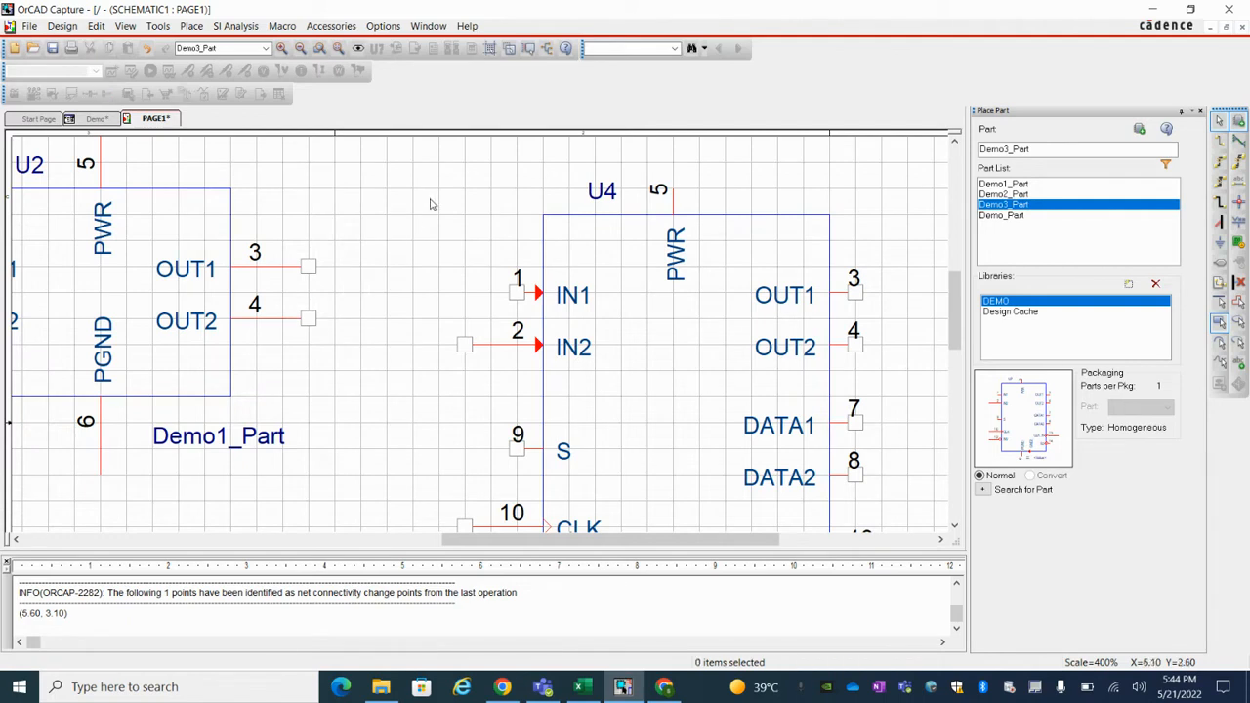
pyautogui.moveTo(495, 48)
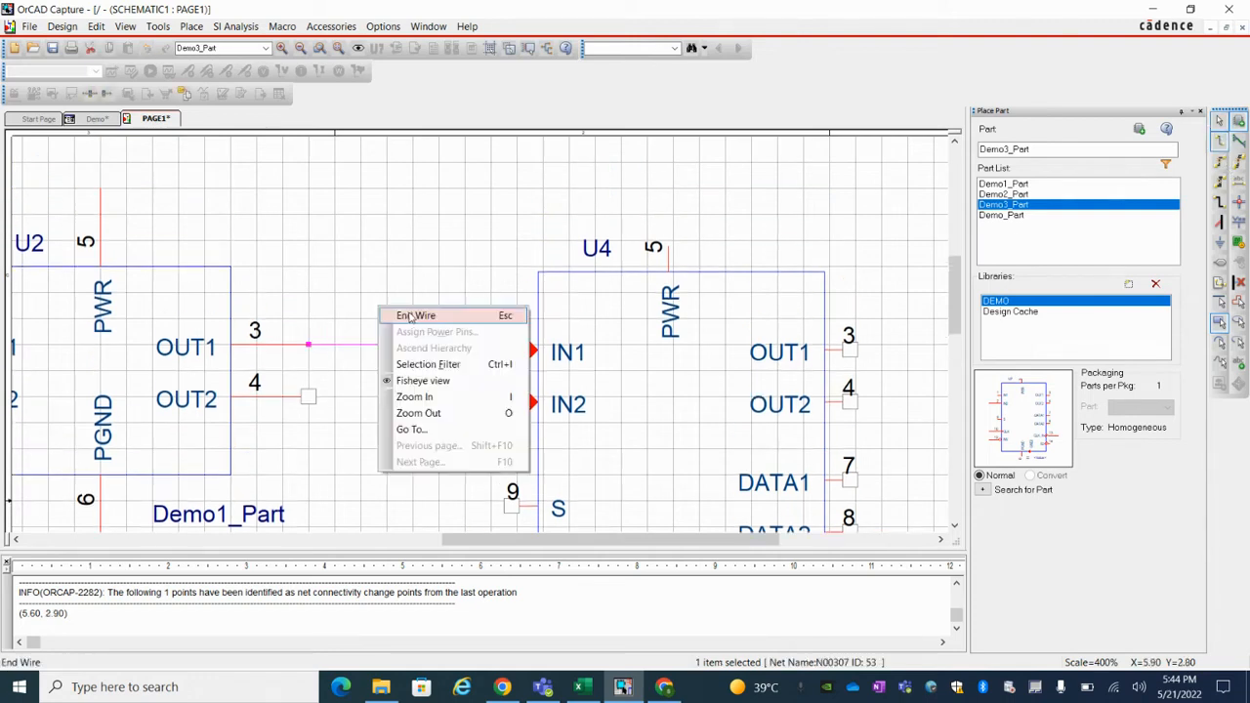
# - Finish the wire from U2's OUT1 to U4's IN1, forming net N00307
pyautogui.click(416, 314)
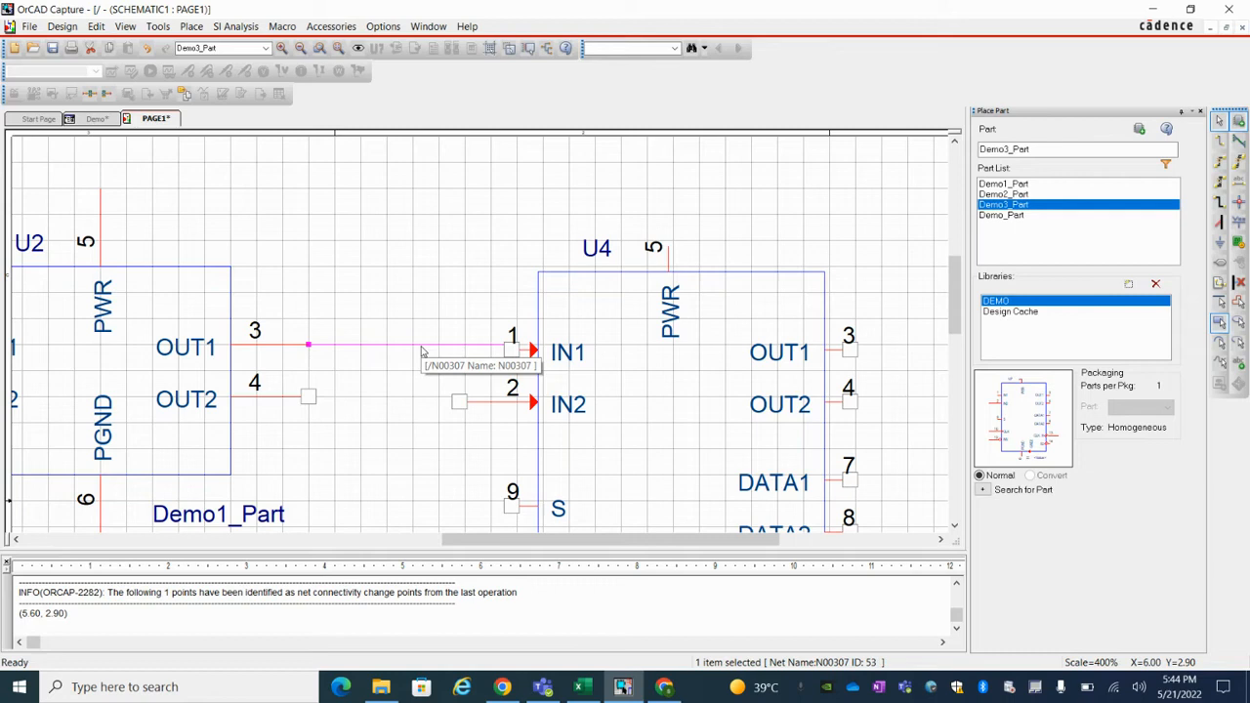
pyautogui.scroll(-3)
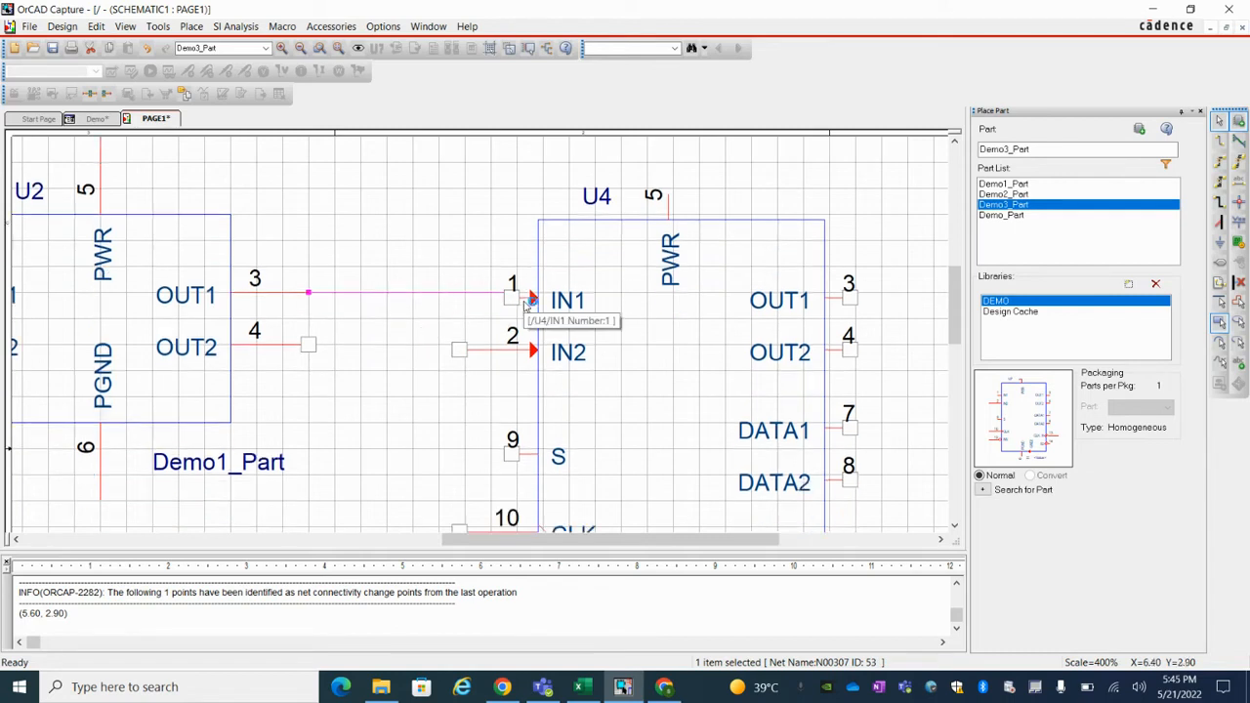
pyautogui.moveTo(490, 245)
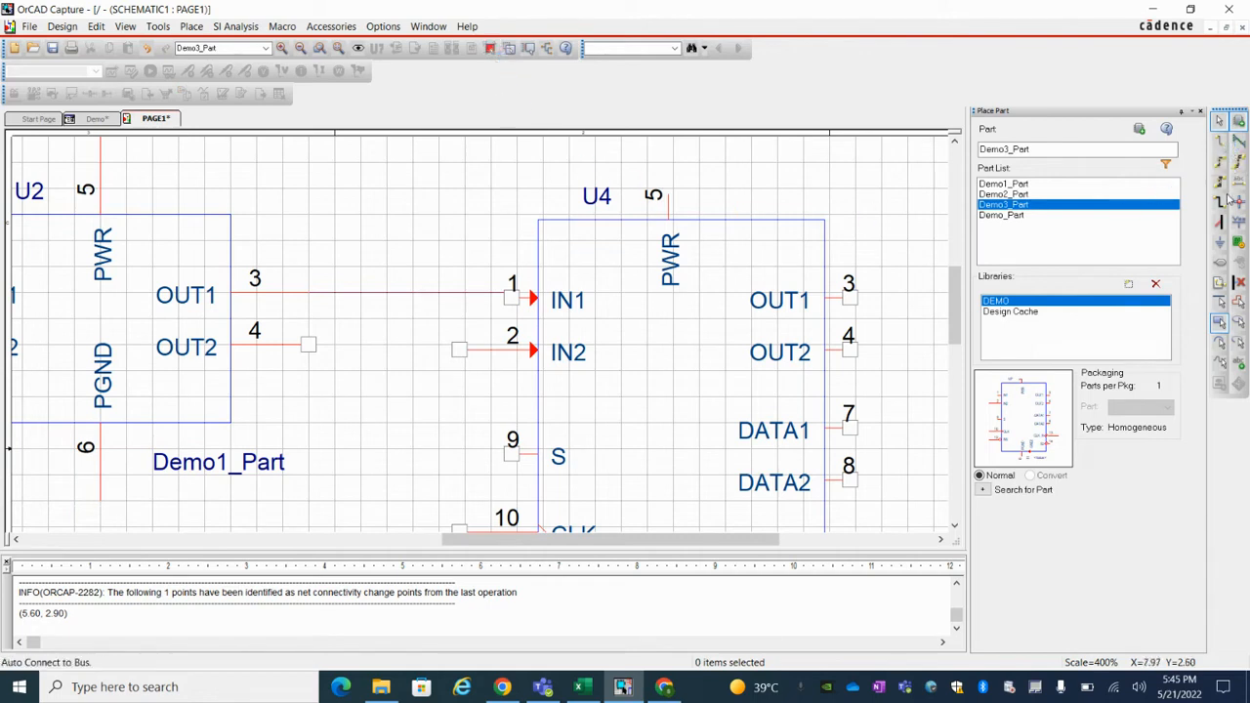
# - Wire Demo1_Part's OUT2 (pin 4) directly to U4's IN2 (pin 2)
pyautogui.scroll(-3)
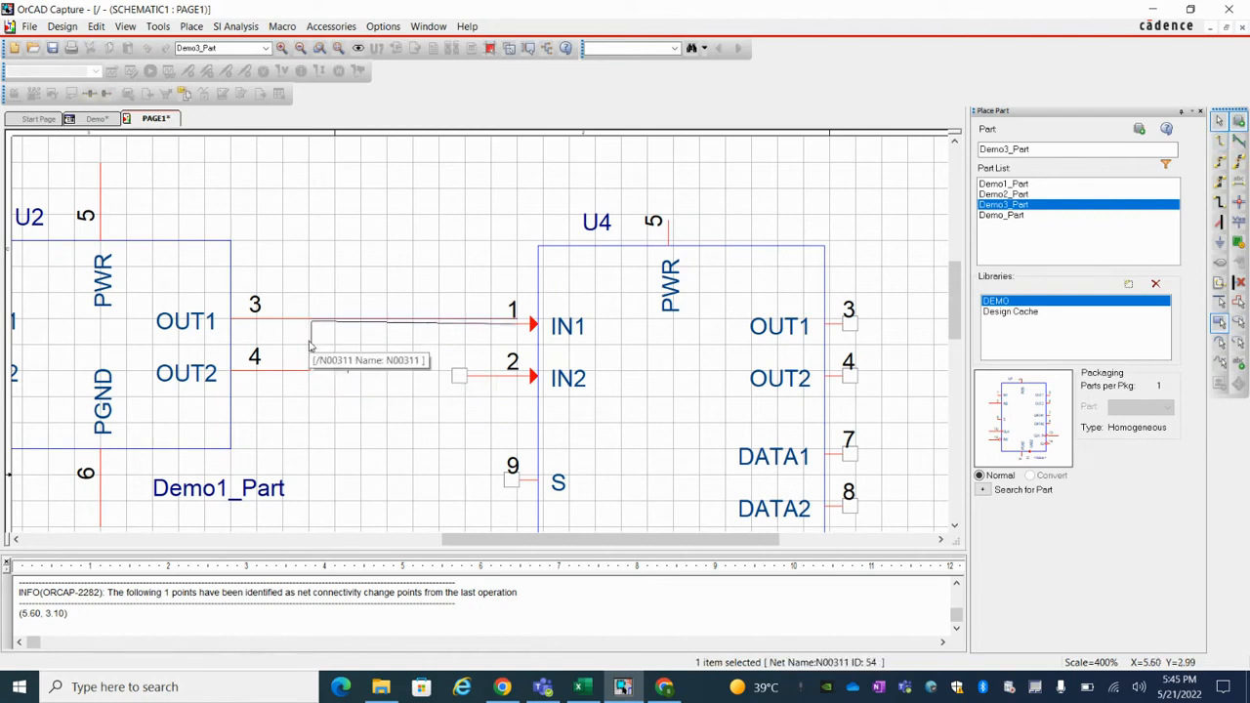
pyautogui.moveTo(318, 345)
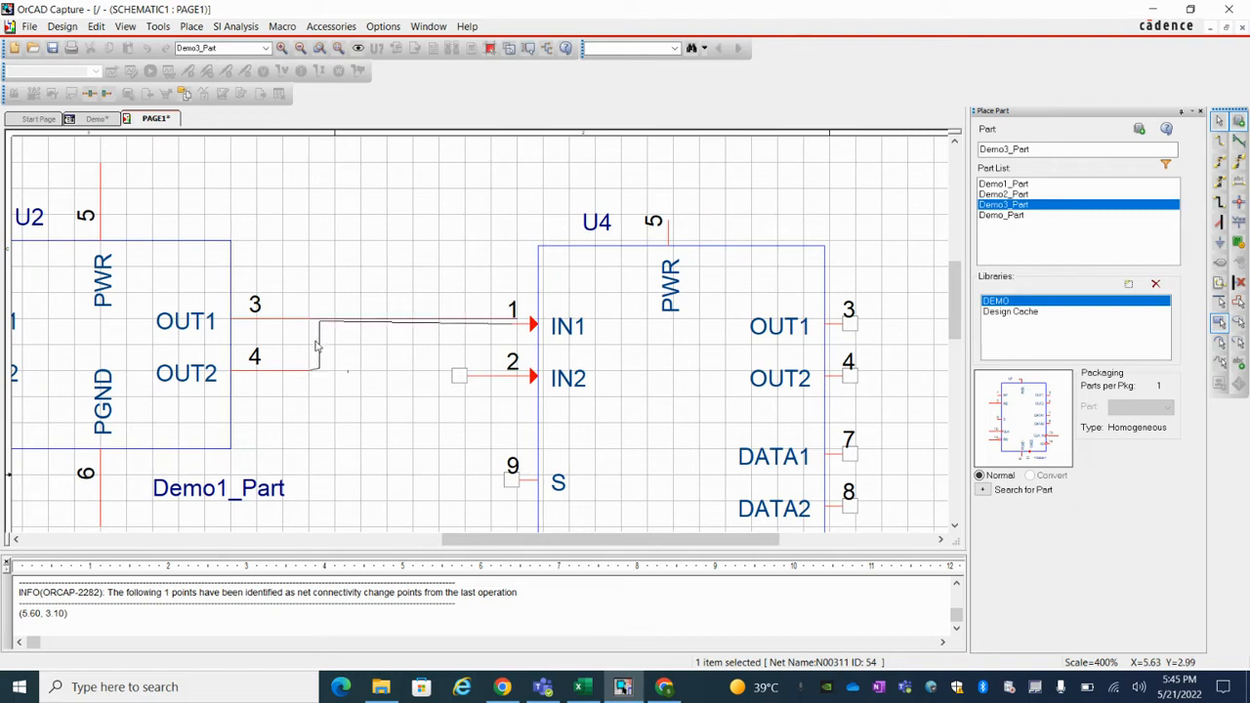
pyautogui.click(400, 351)
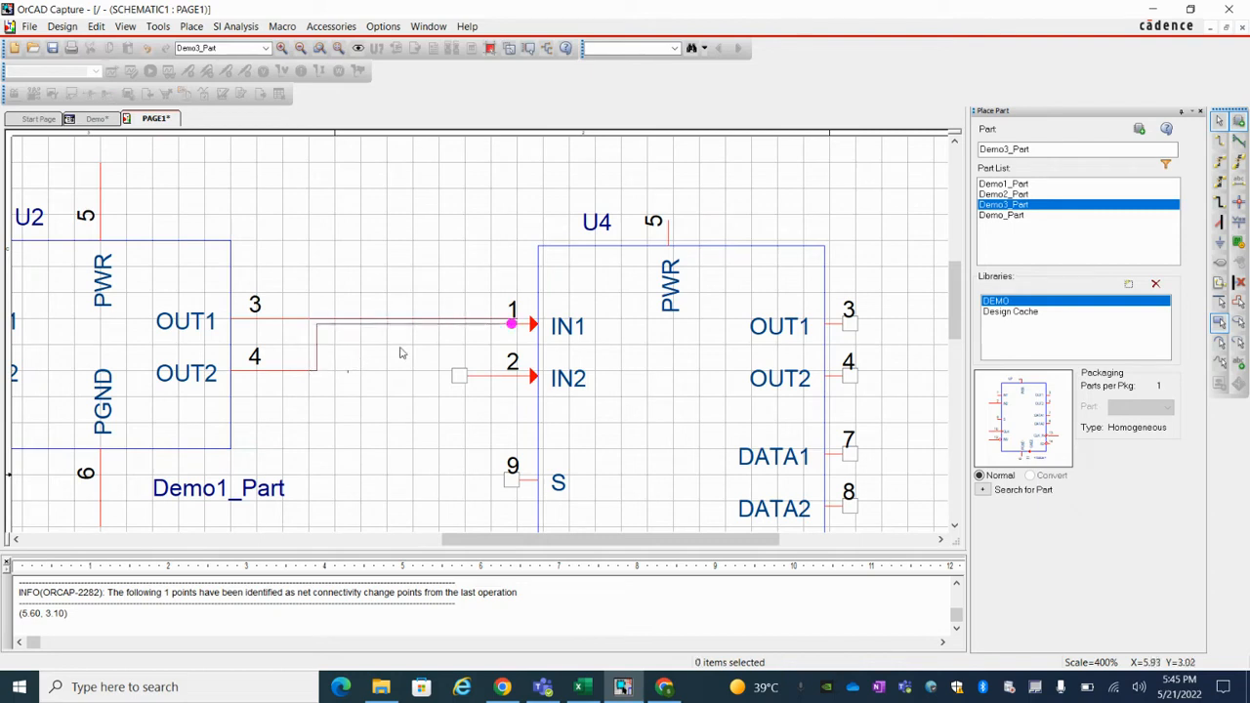
pyautogui.moveTo(469, 298)
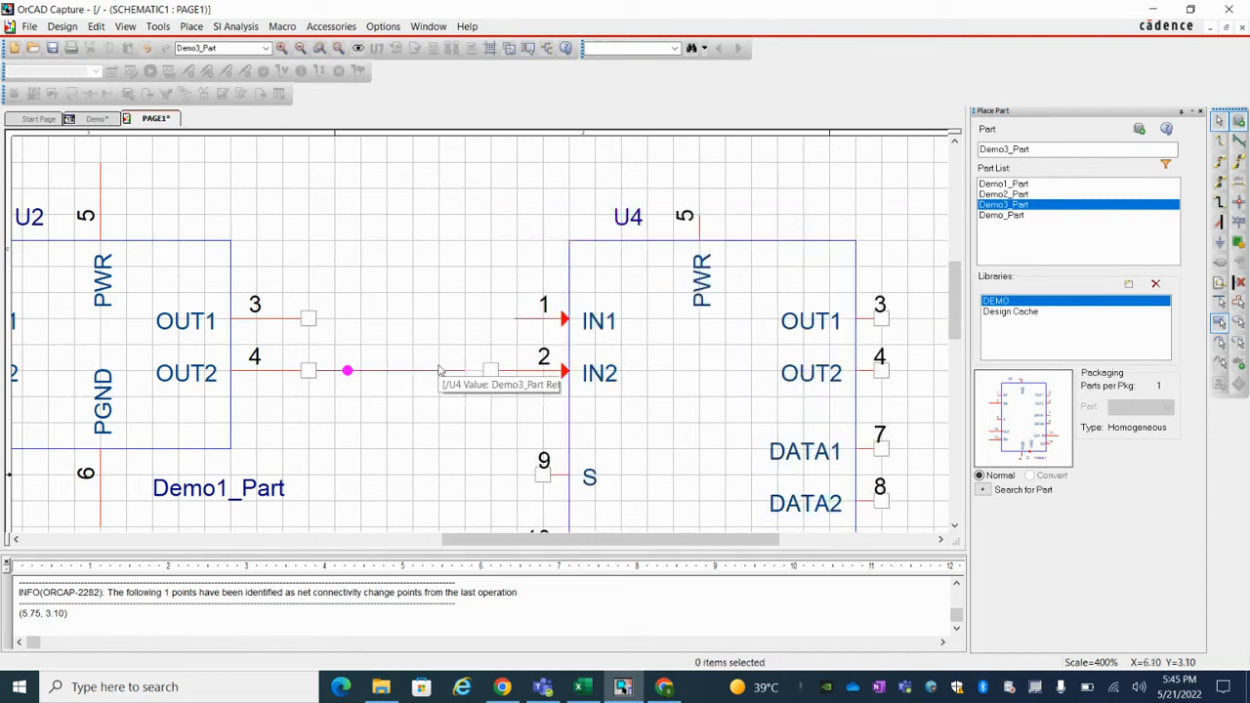
pyautogui.moveTo(343, 375)
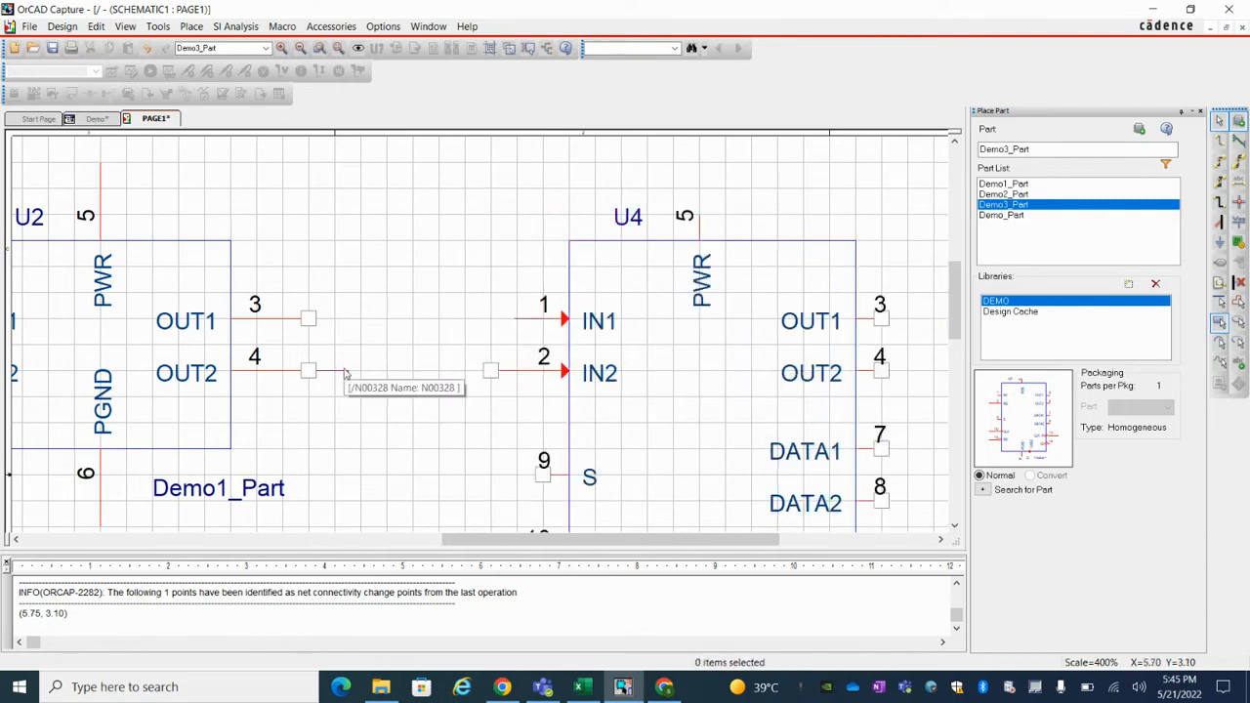
pyautogui.moveTo(315, 381)
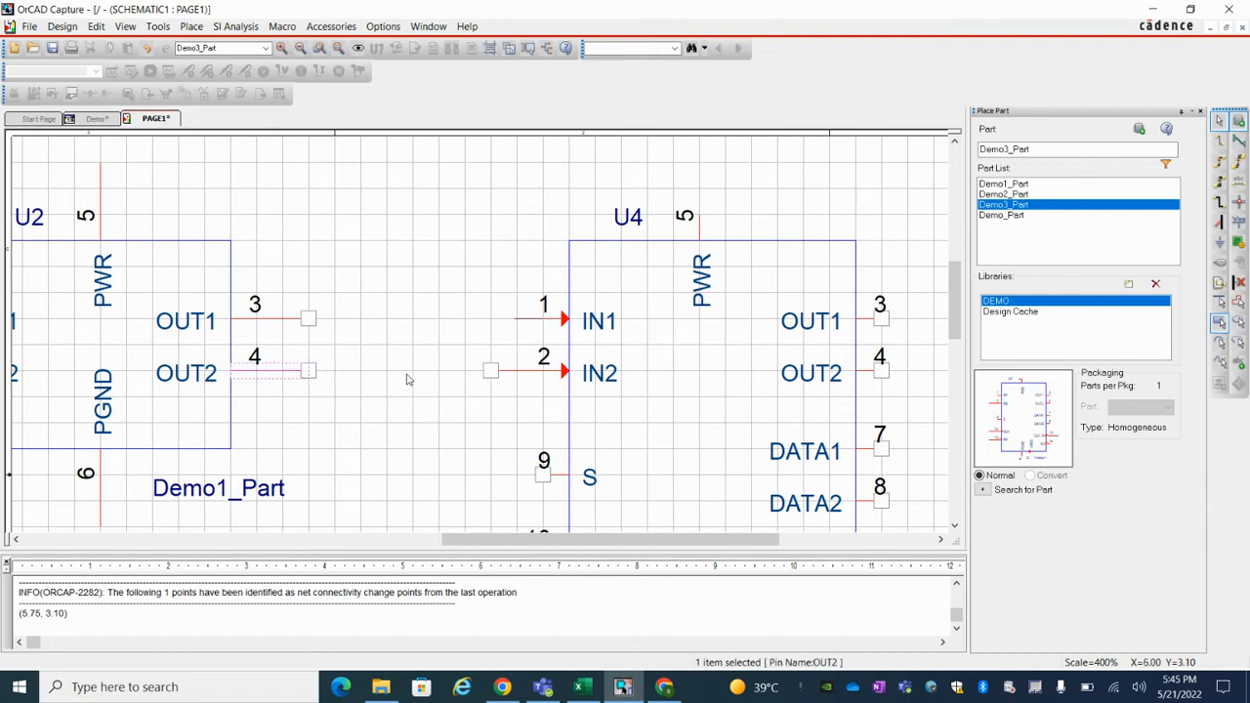
pyautogui.click(489, 372)
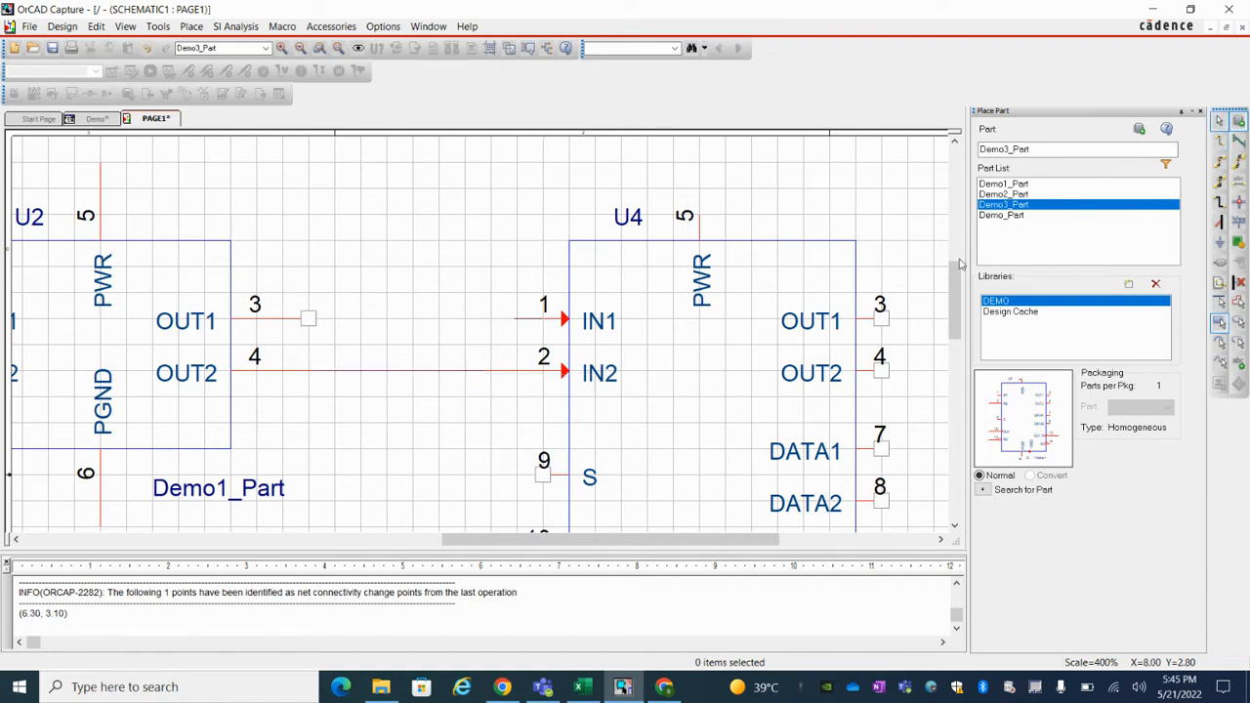
pyautogui.moveTo(408, 56)
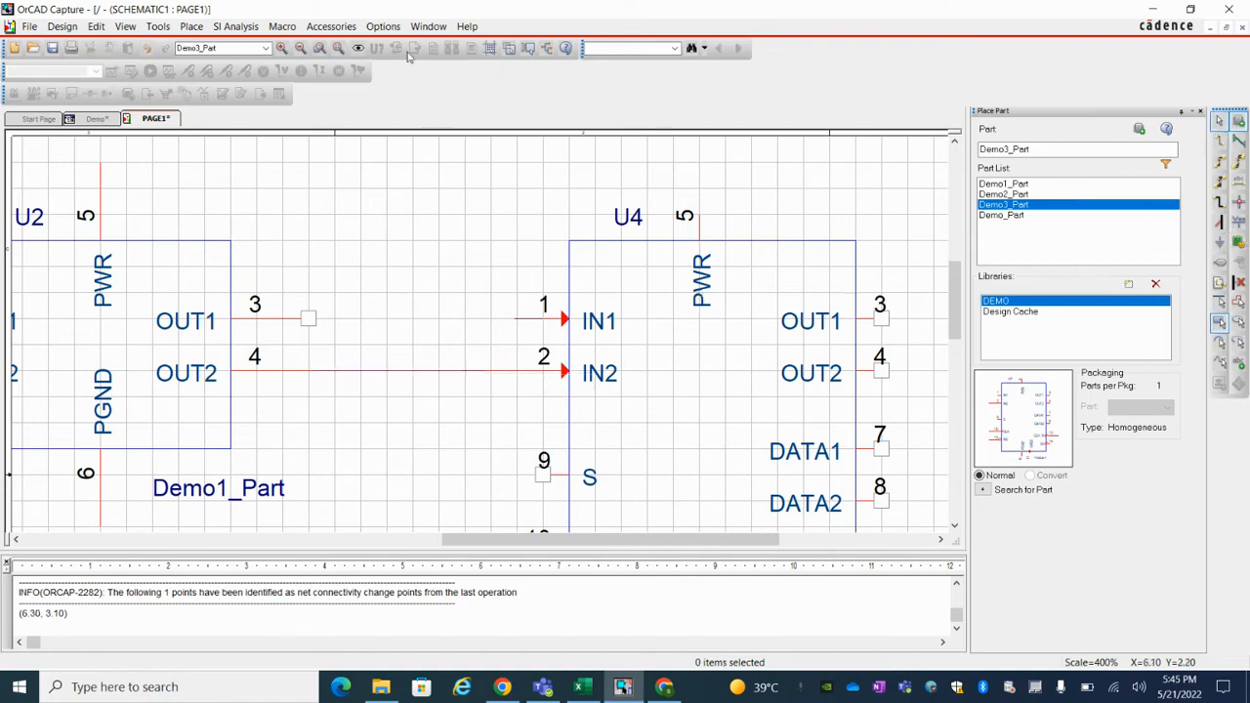
pyautogui.click(383, 26)
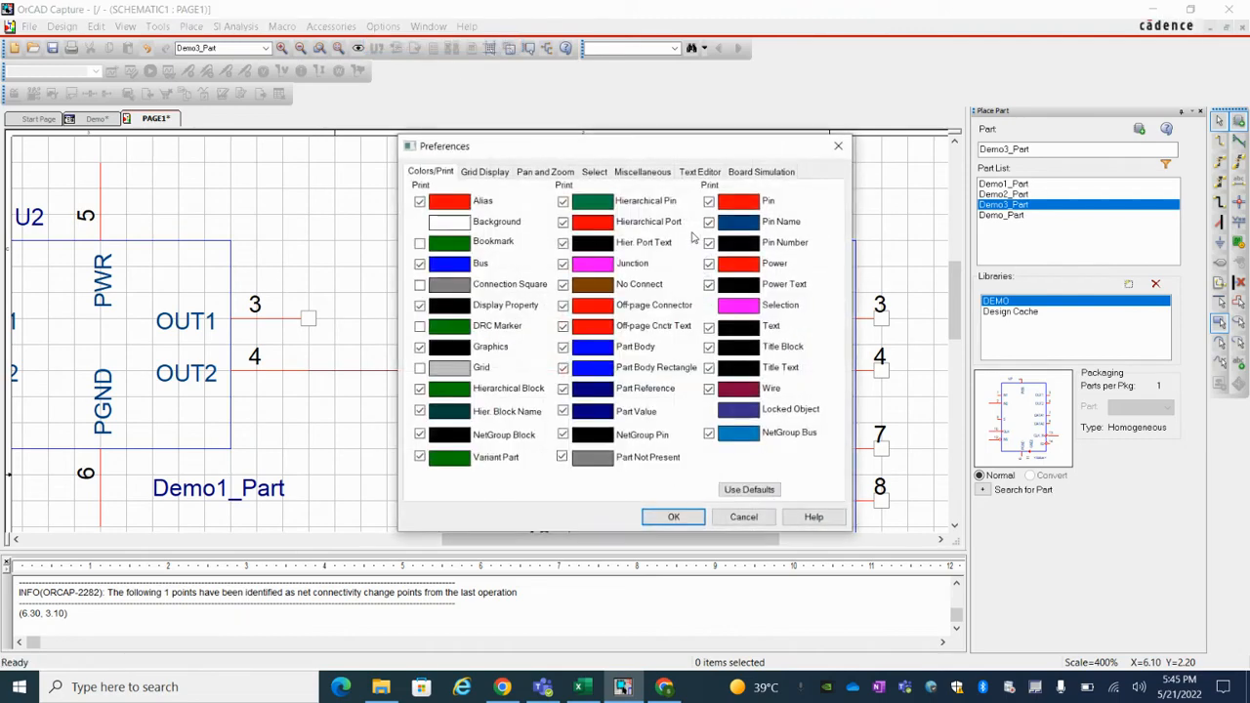
# - Set Grid Display spacing to 1/2 of pin-to-pin spacing
pyautogui.click(484, 171)
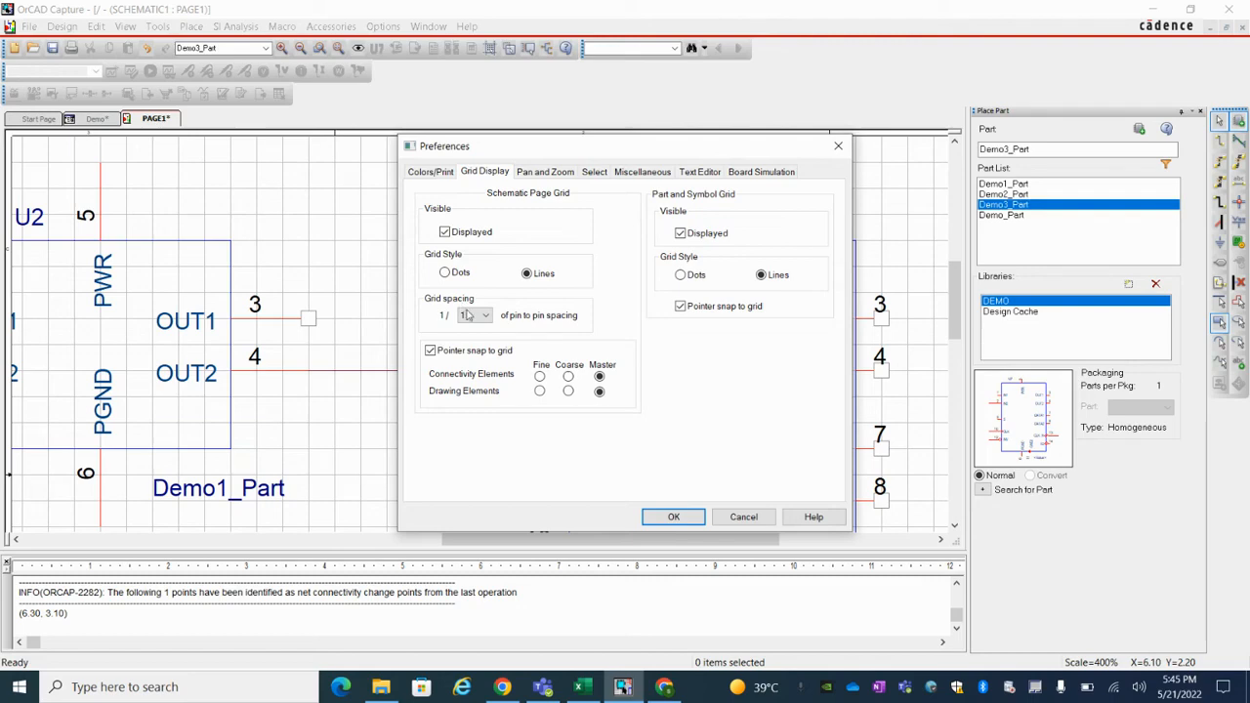
pyautogui.click(487, 314)
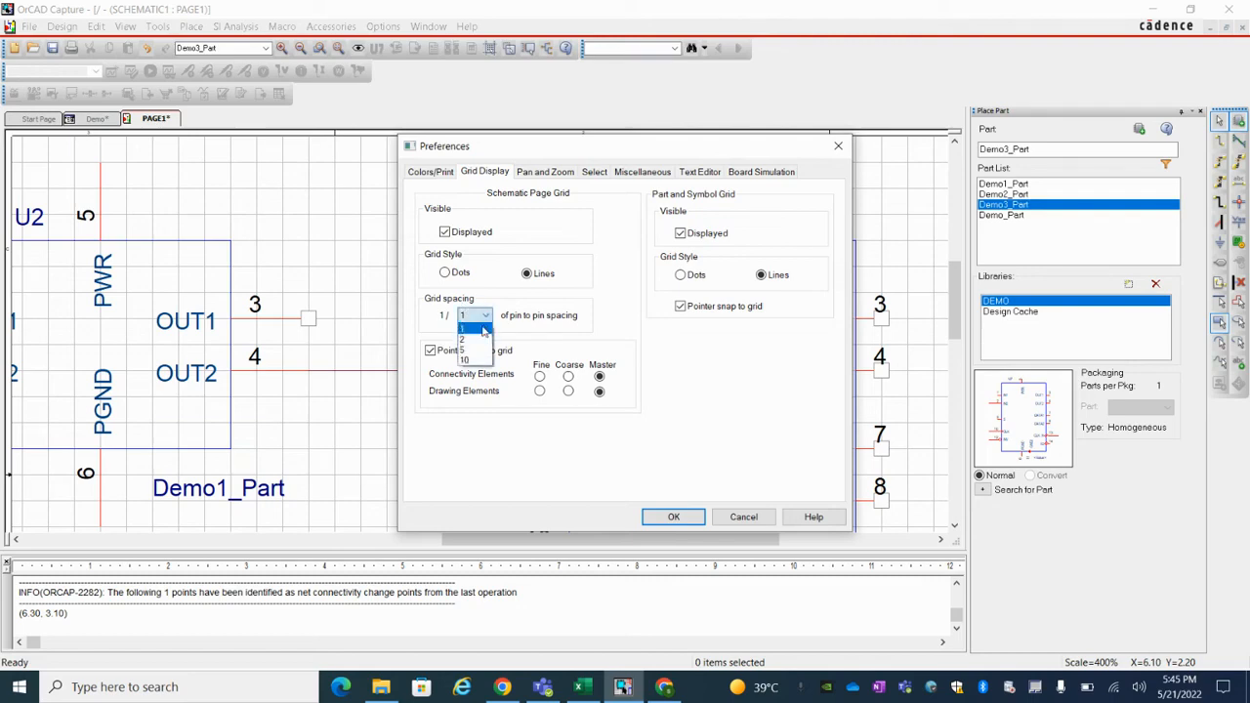
pyautogui.click(463, 330)
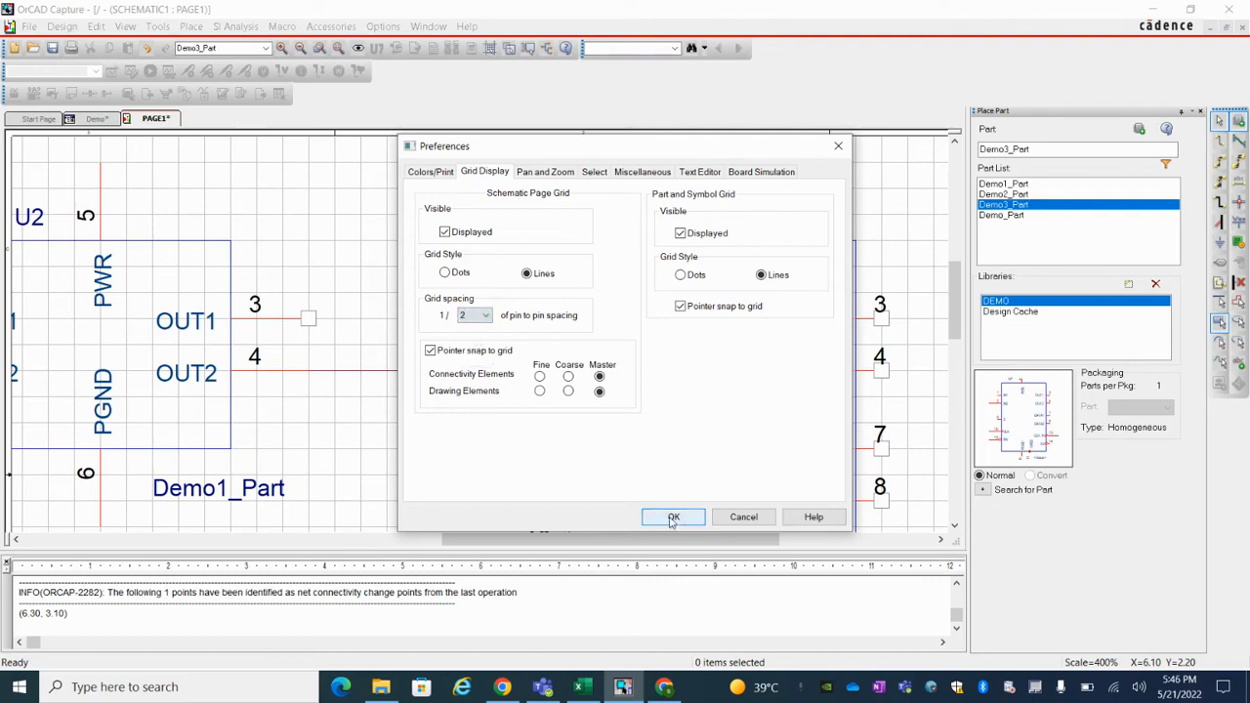
pyautogui.click(673, 517)
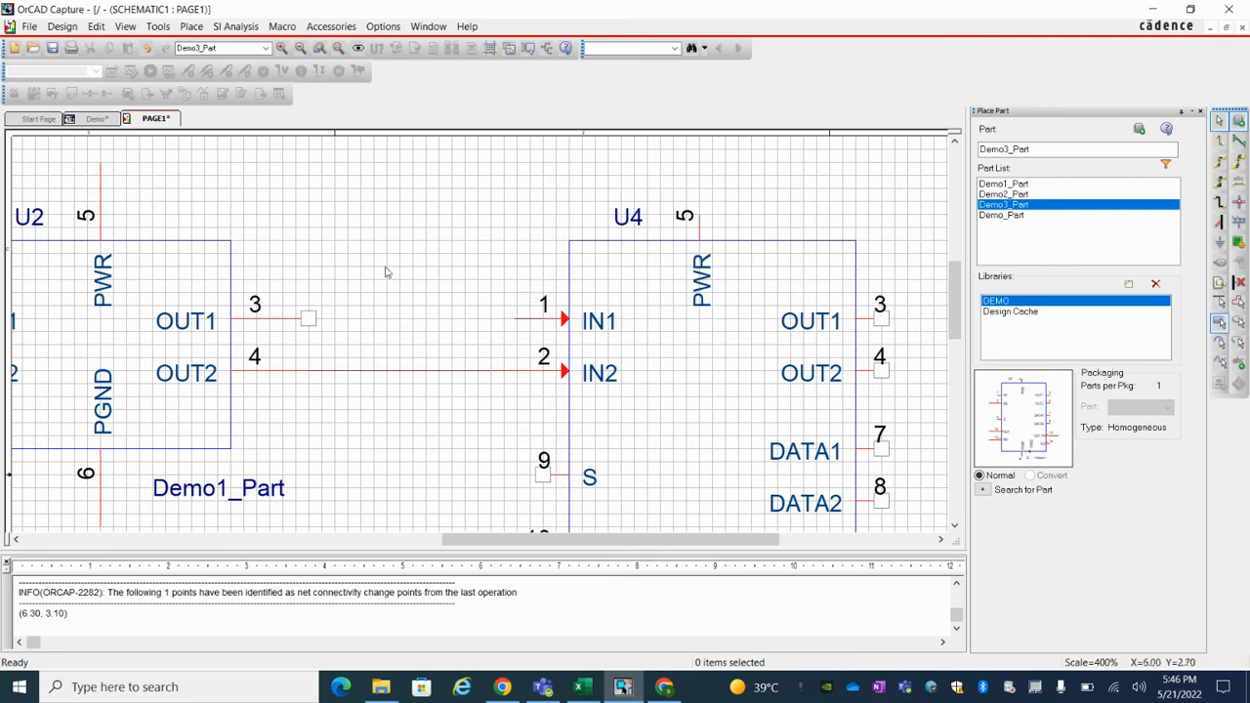
pyautogui.moveTo(513, 374)
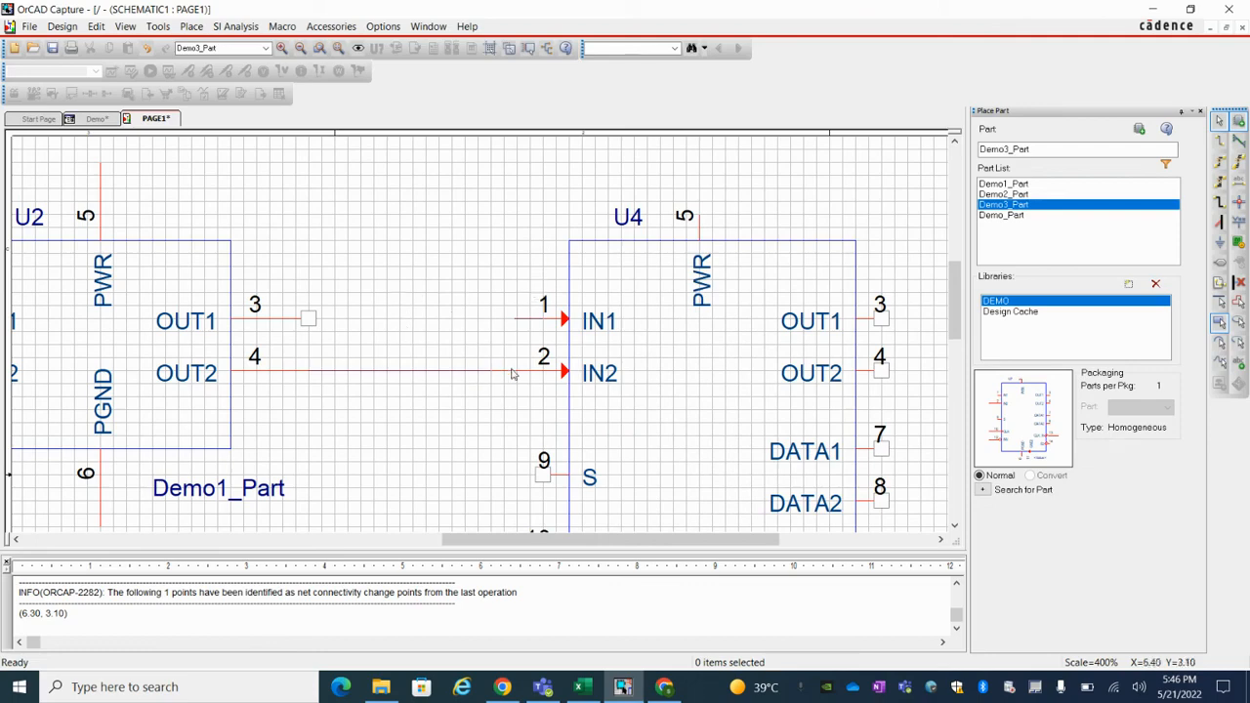
# - Zoom in and set the grid spacing to 1/5 of pin-to-pin spacing
pyautogui.scroll(3)
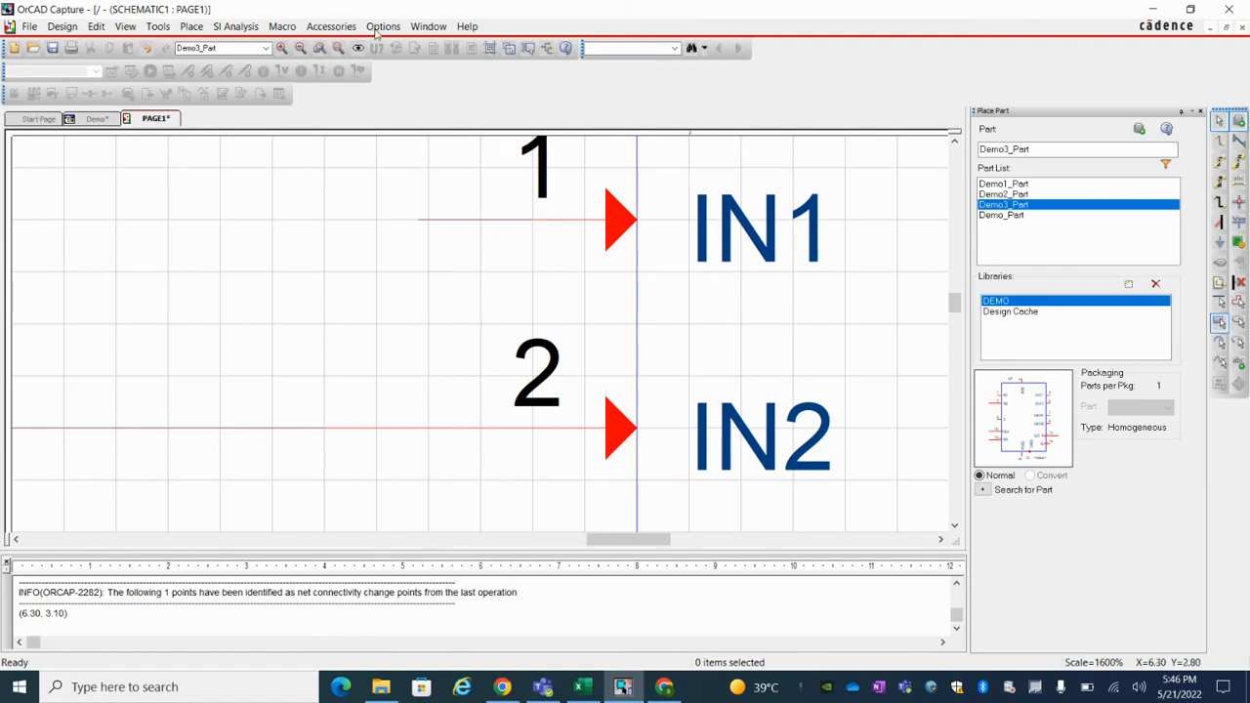
pyautogui.click(383, 27)
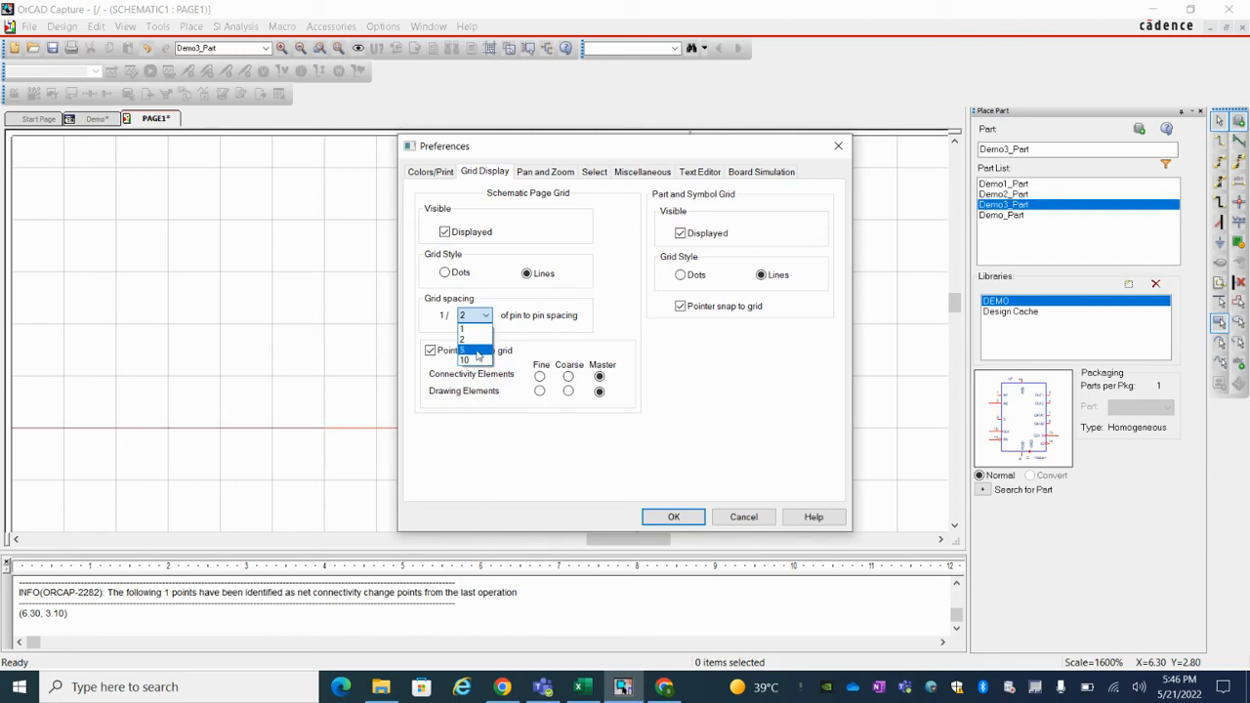
pyautogui.click(673, 517)
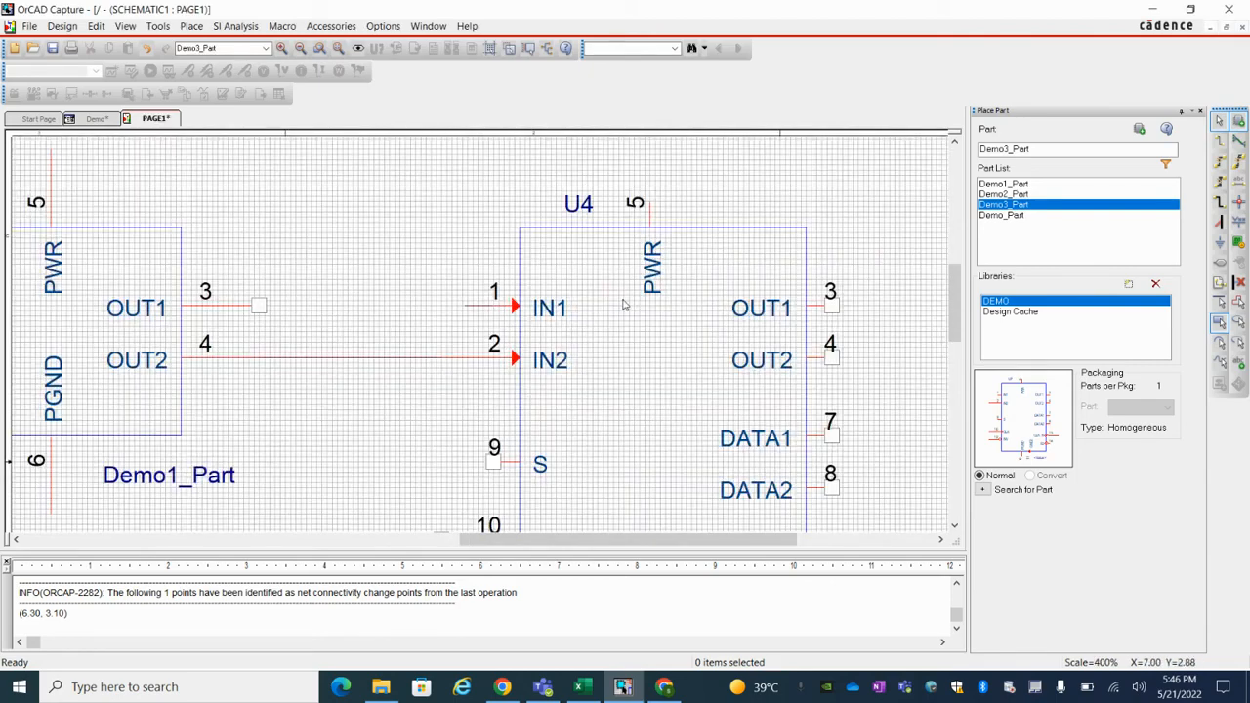
pyautogui.moveTo(464, 296)
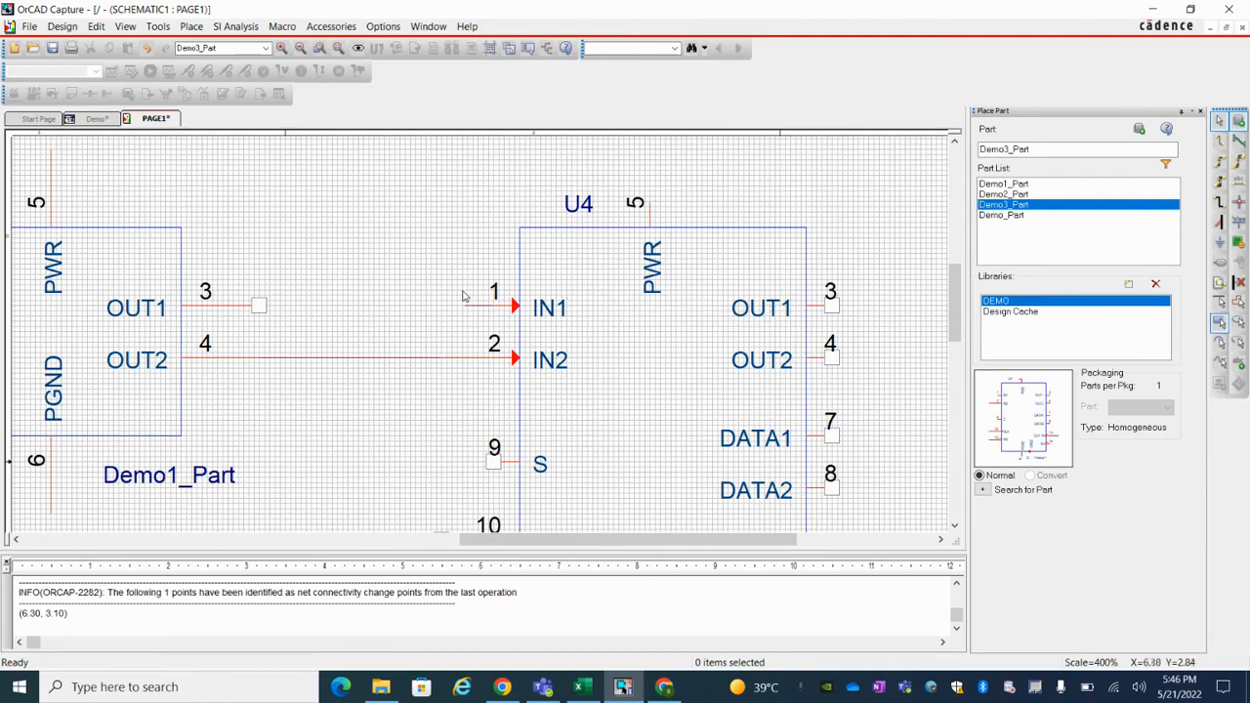
# - Restore 1/1 grid spacing, then reopen Preferences to verify the grid setting
pyautogui.click(383, 26)
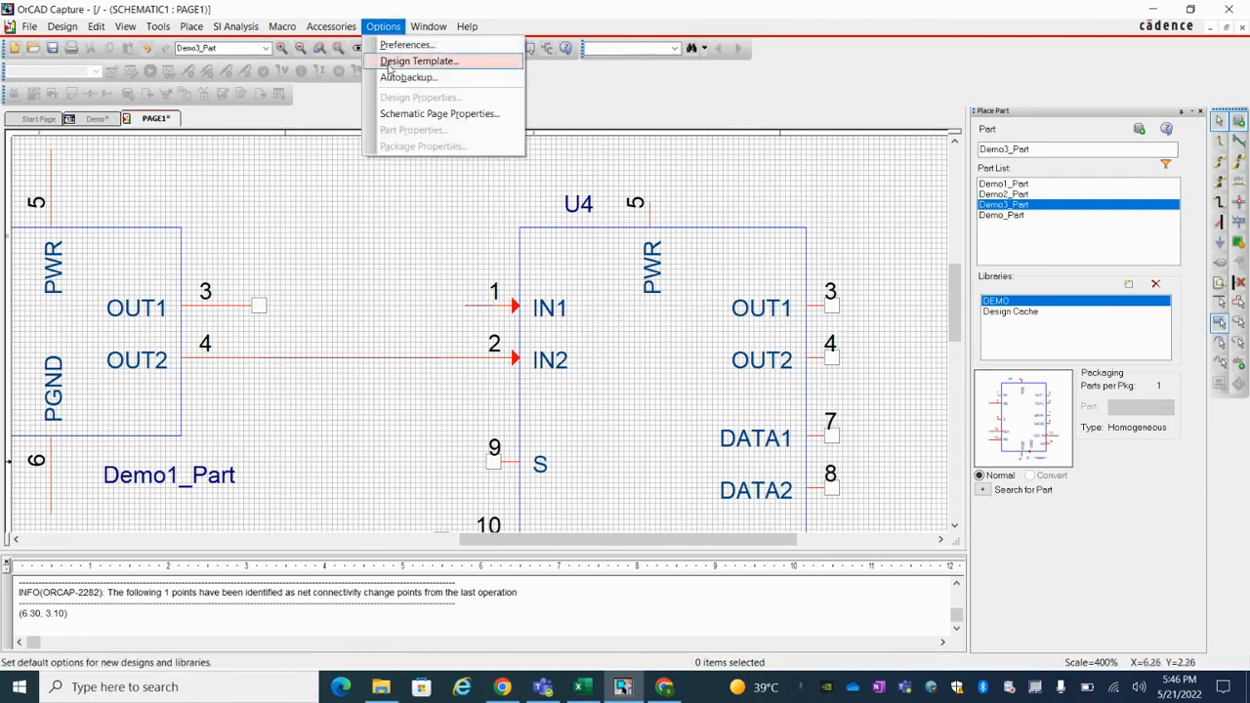
pyautogui.click(406, 44)
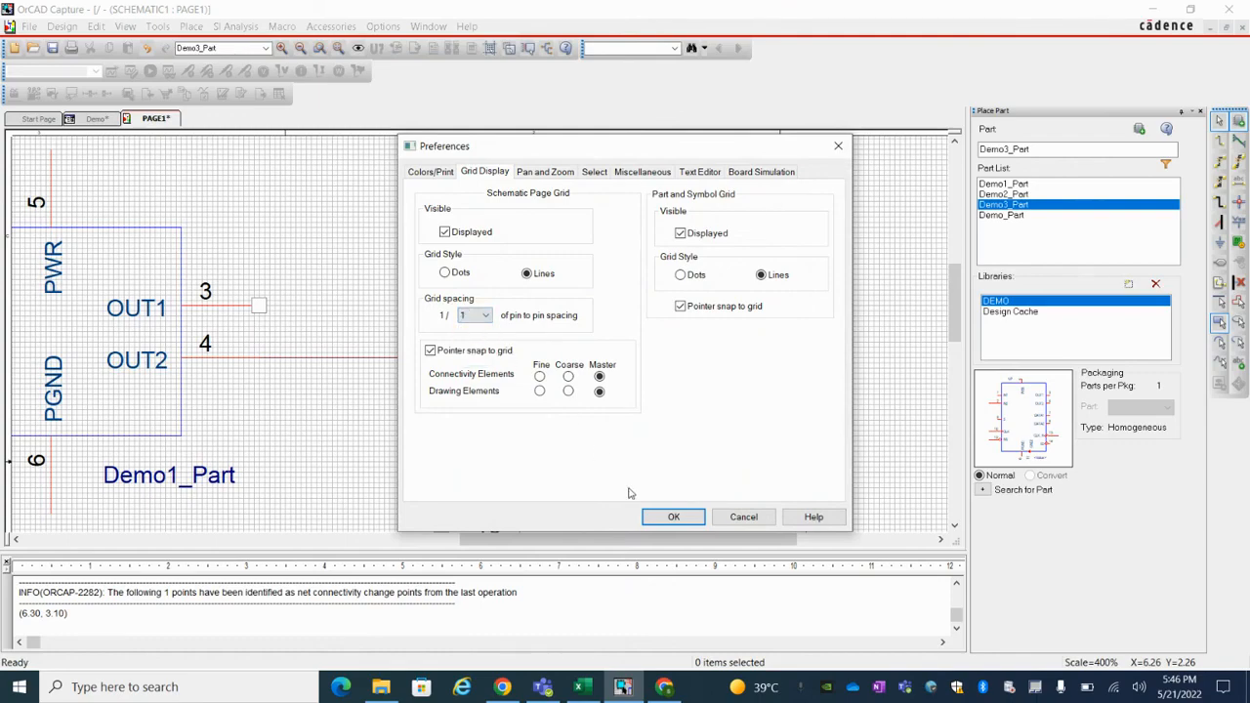
pyautogui.click(673, 517)
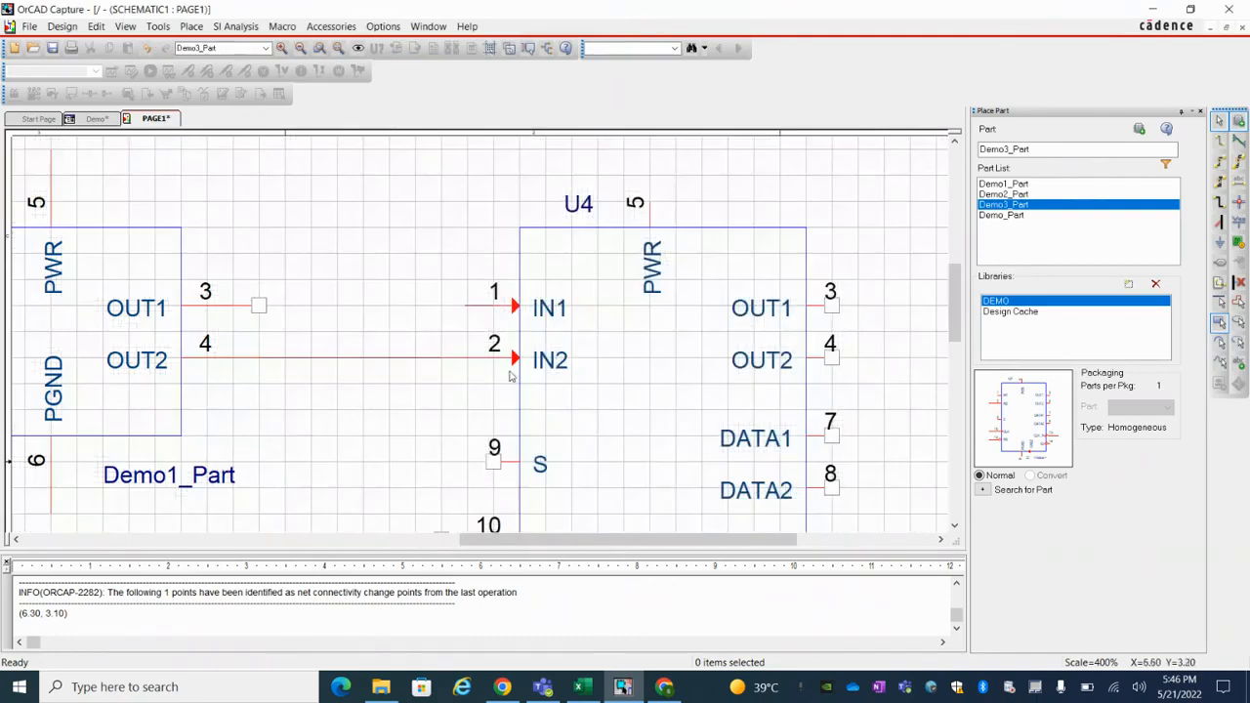
pyautogui.click(383, 26)
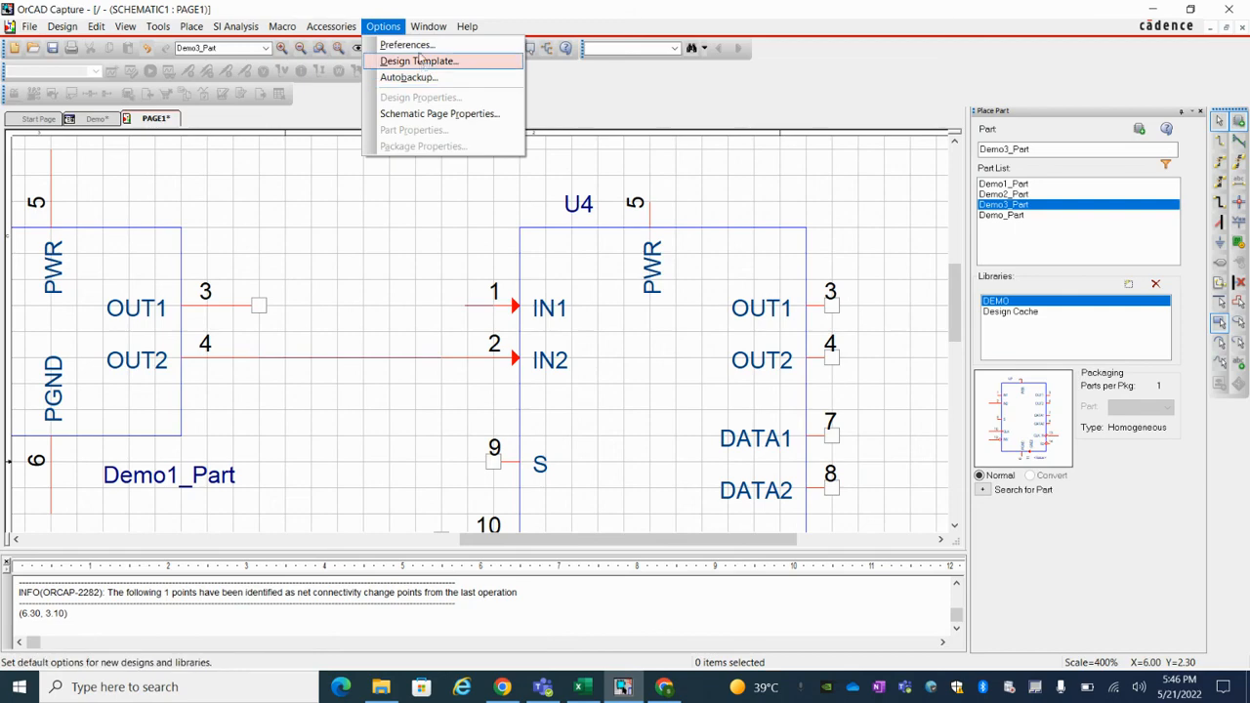
pyautogui.click(406, 44)
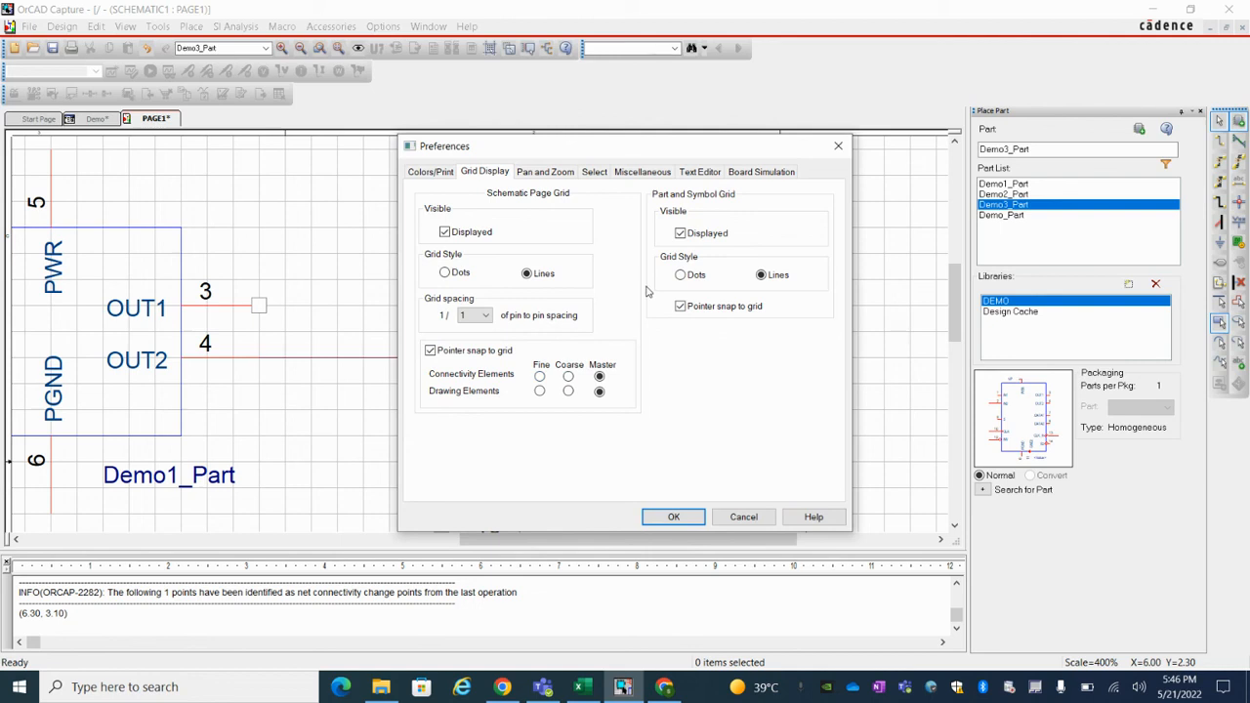
pyautogui.moveTo(612, 366)
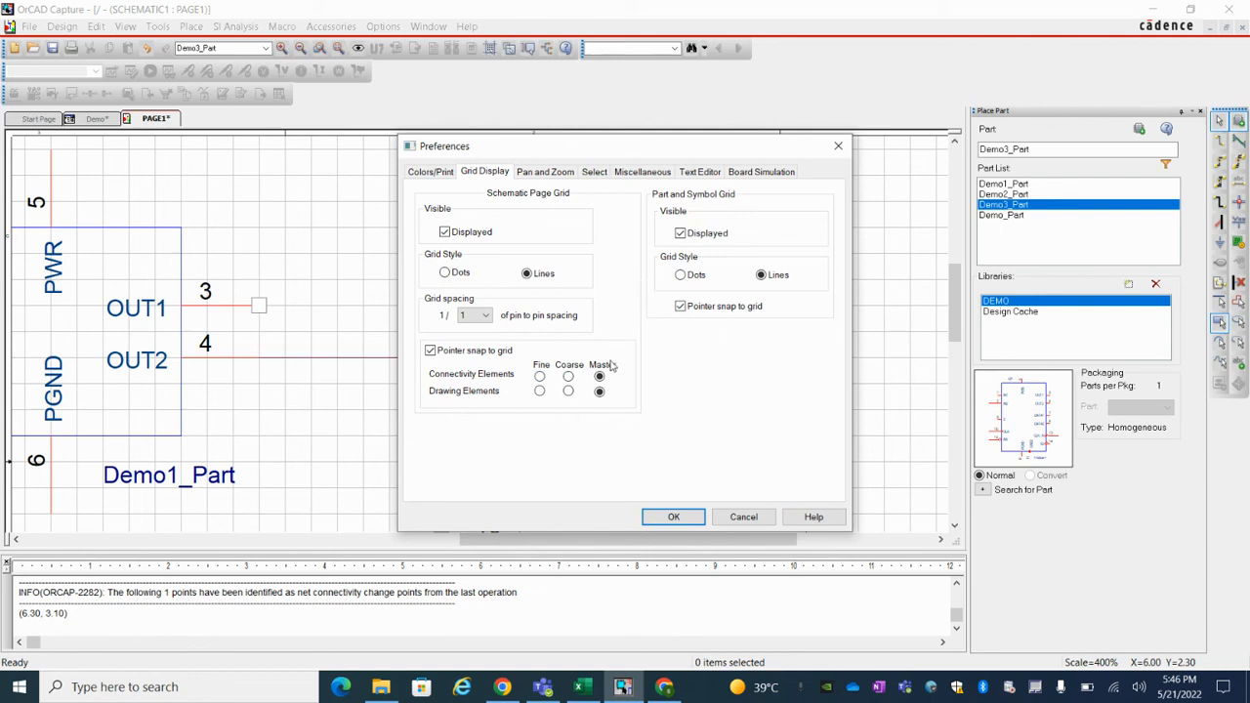